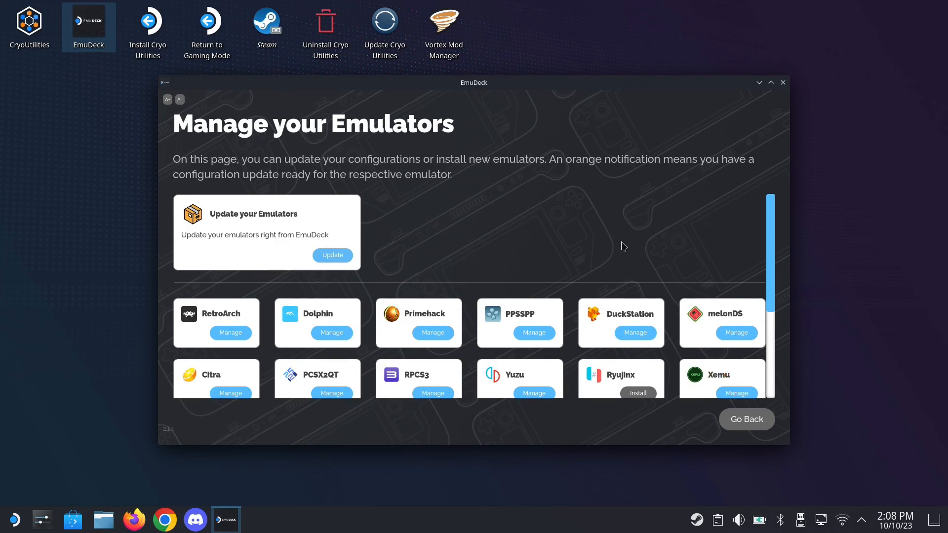
# - Scroll CryoUtilities' Home tab with recommended and stock settings, then select the Swap tab
pyautogui.scroll(-3)
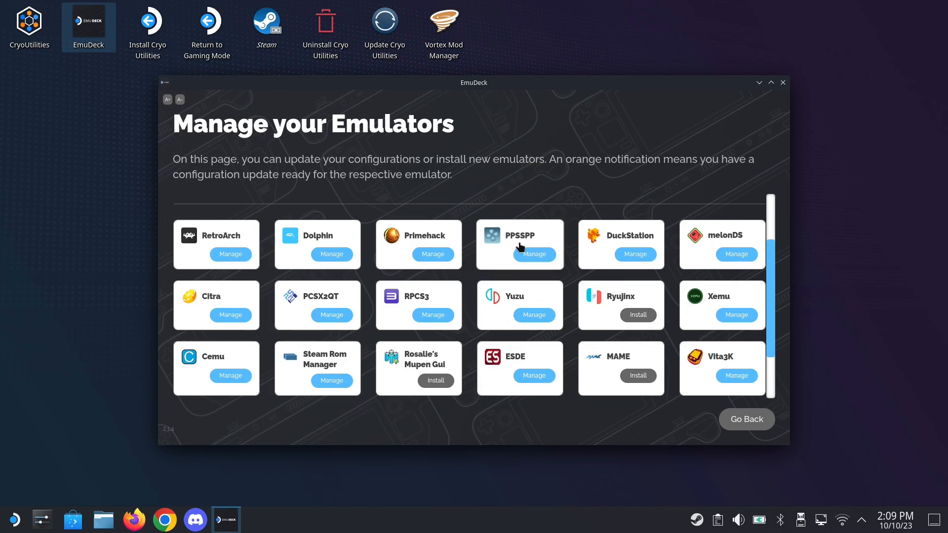
pyautogui.moveTo(622, 243)
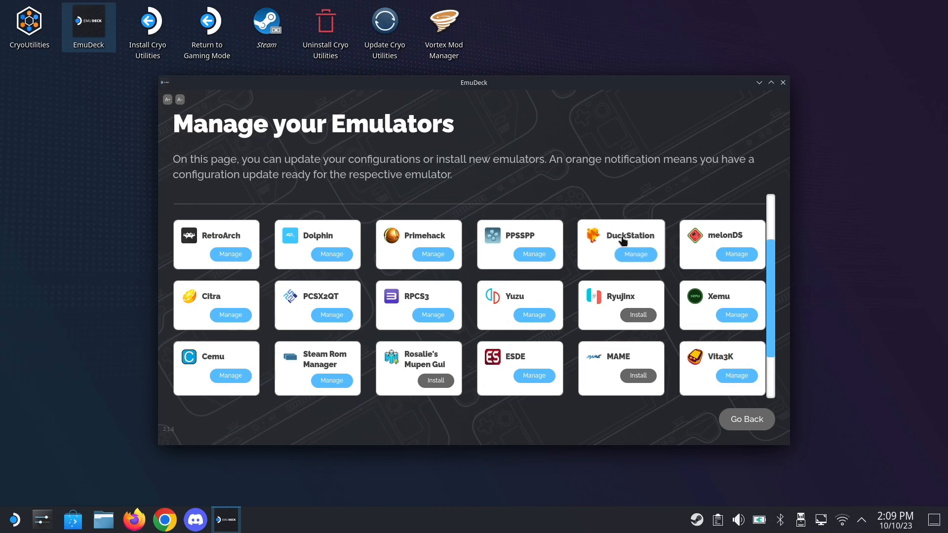
pyautogui.moveTo(398, 315)
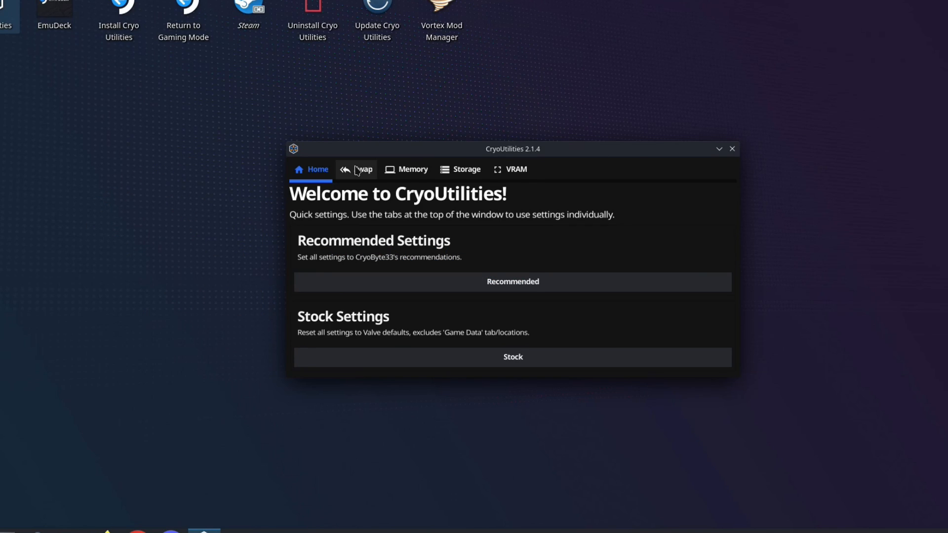
pyautogui.click(362, 172)
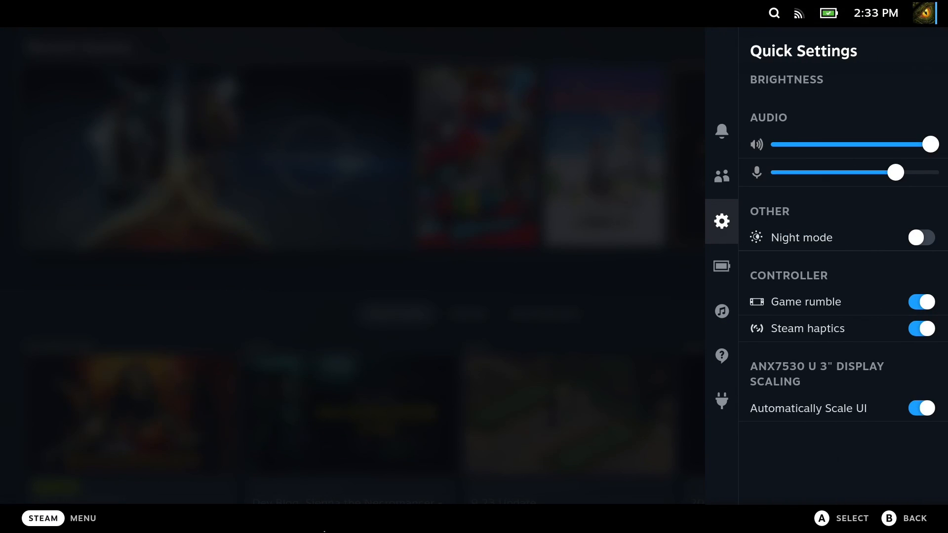
# - Browse community capsule artwork for Starfield through Options > Change Artwork…
pyautogui.click(721, 402)
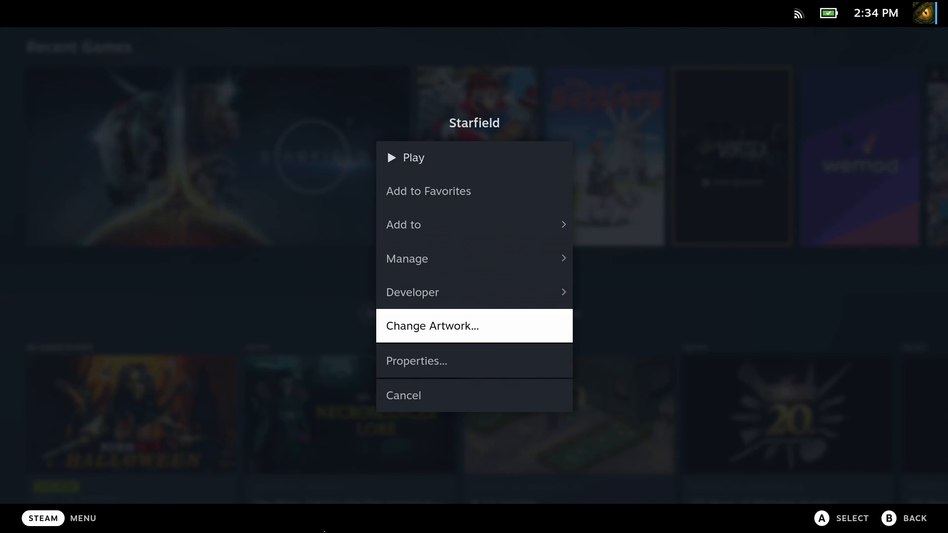
pyautogui.click(431, 325)
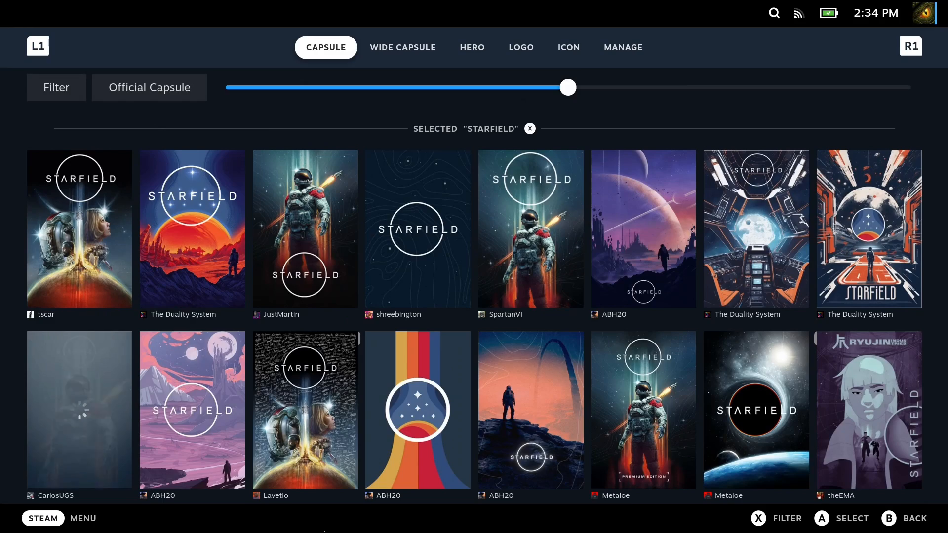
pyautogui.click(401, 47)
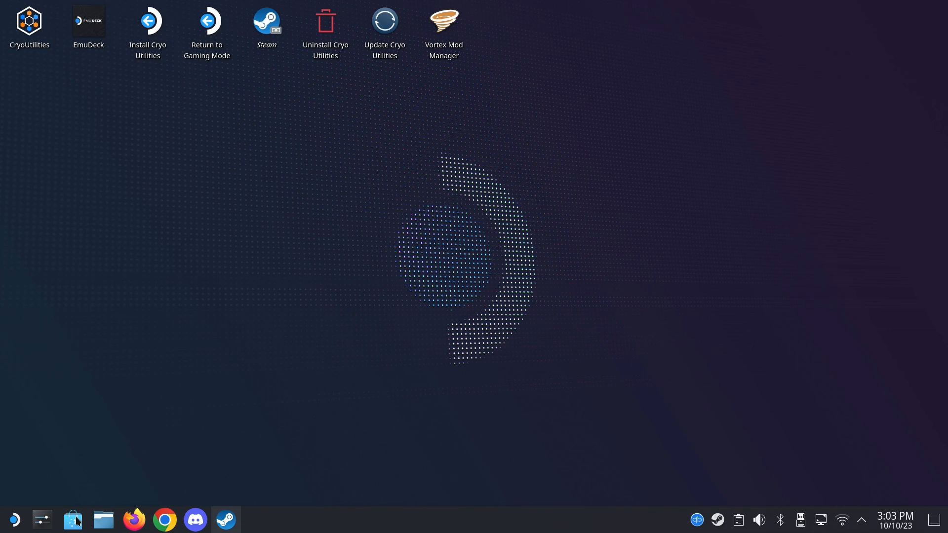
pyautogui.moveTo(73, 519)
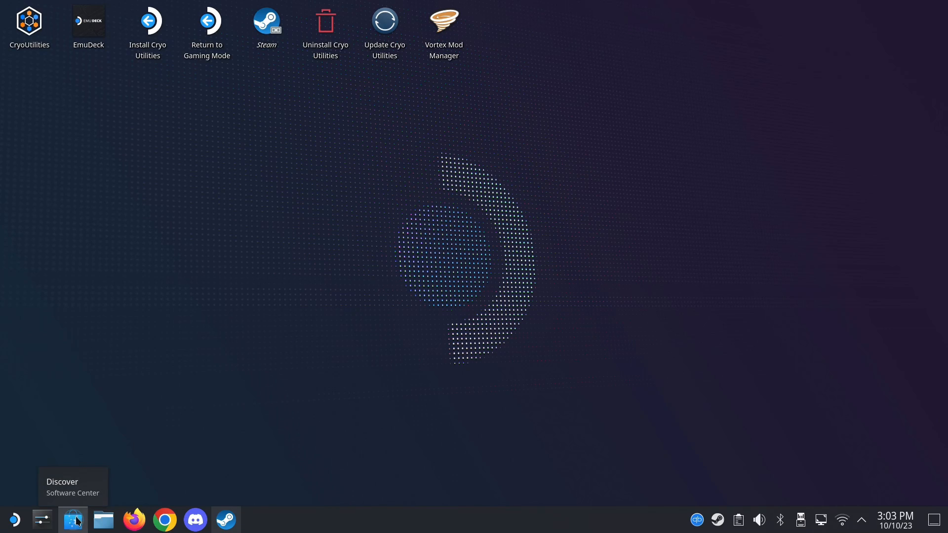
# - Search Discover for 'qbi' and launch the installed qBittorrent
pyautogui.click(73, 520)
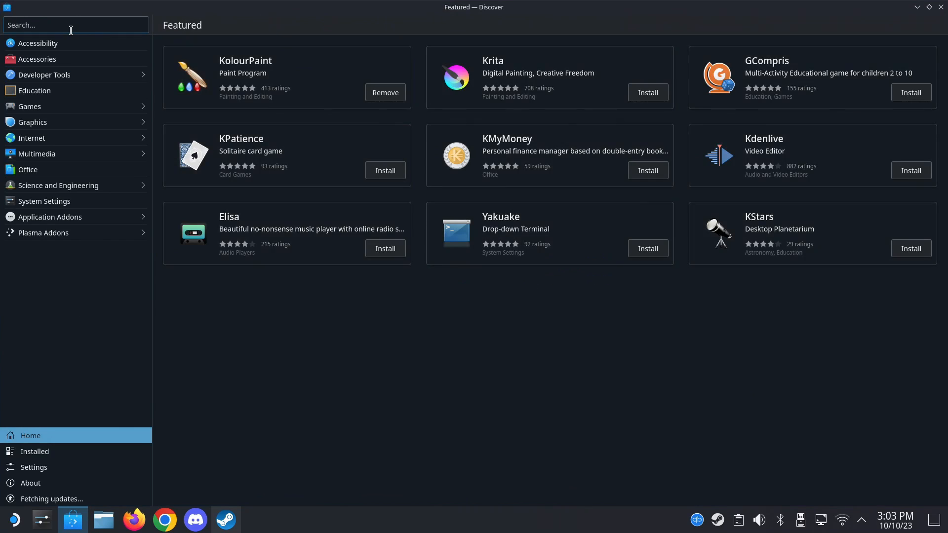
pyautogui.write('qbit')
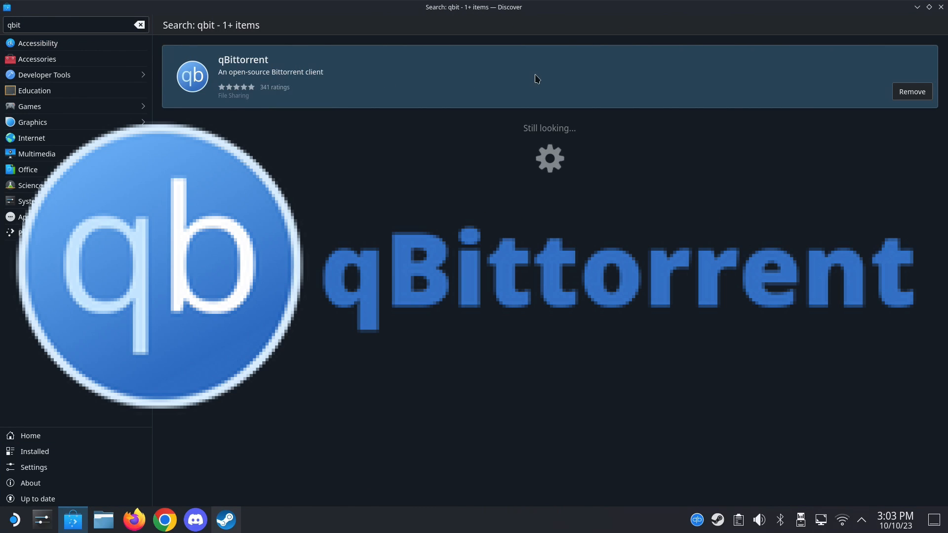
pyautogui.click(242, 71)
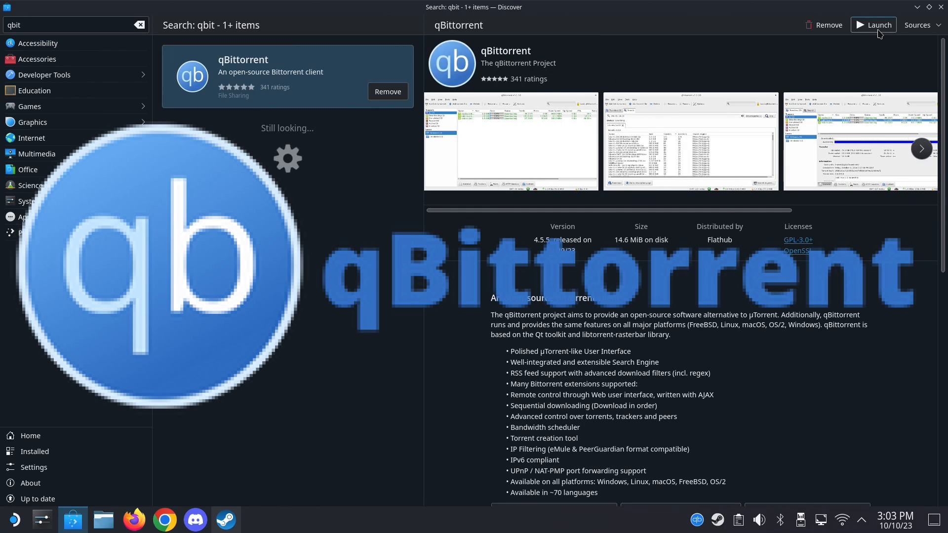
pyautogui.click(878, 25)
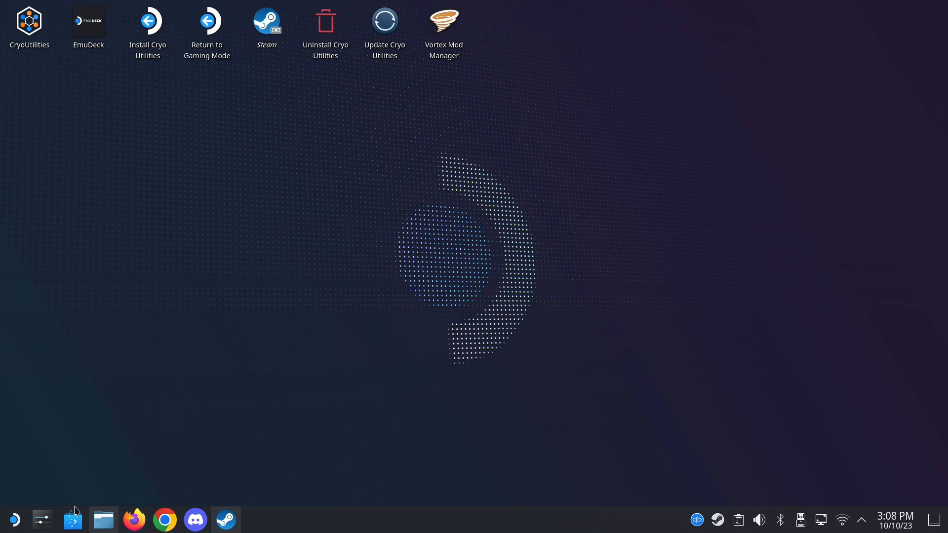
# - Search Discover for 'moun' and open the Mount Unmount ISO add-on page
pyautogui.click(72, 520)
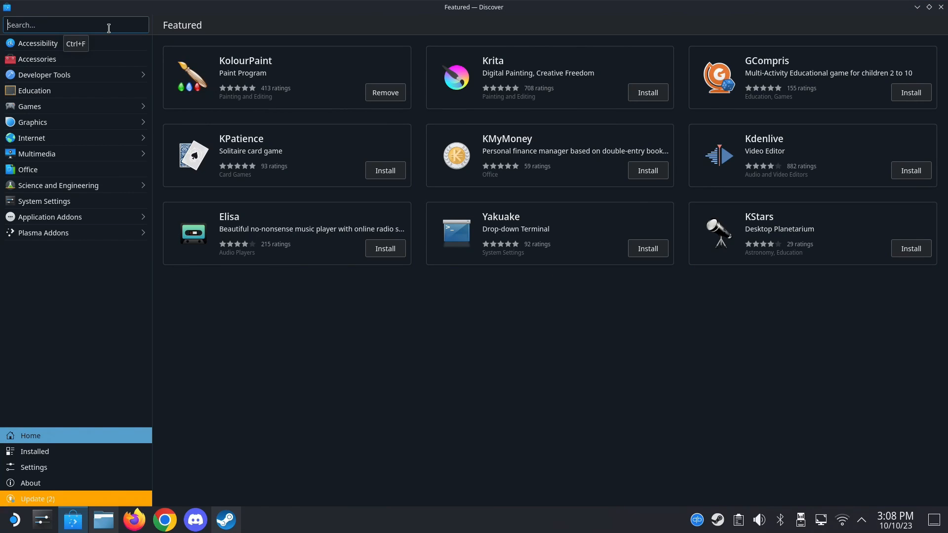
pyautogui.write('mount iso')
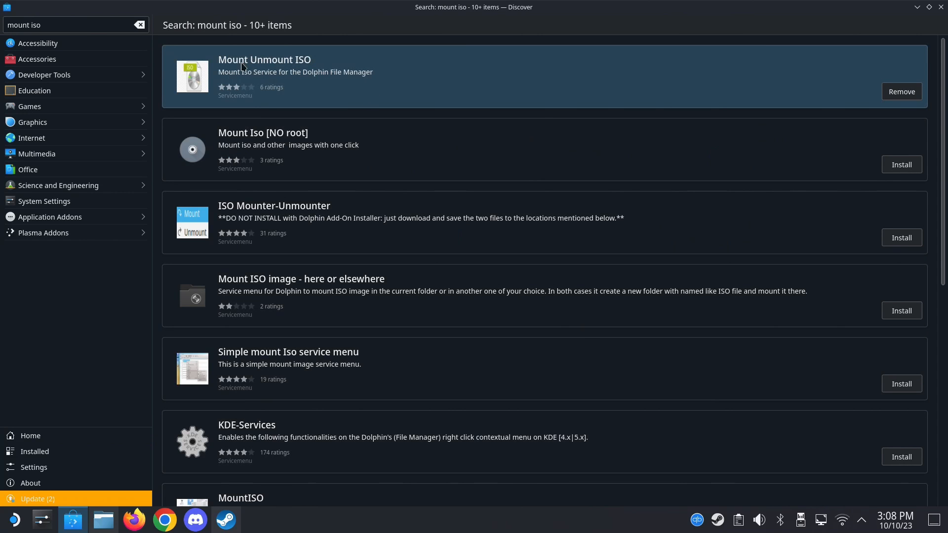
pyautogui.click(264, 59)
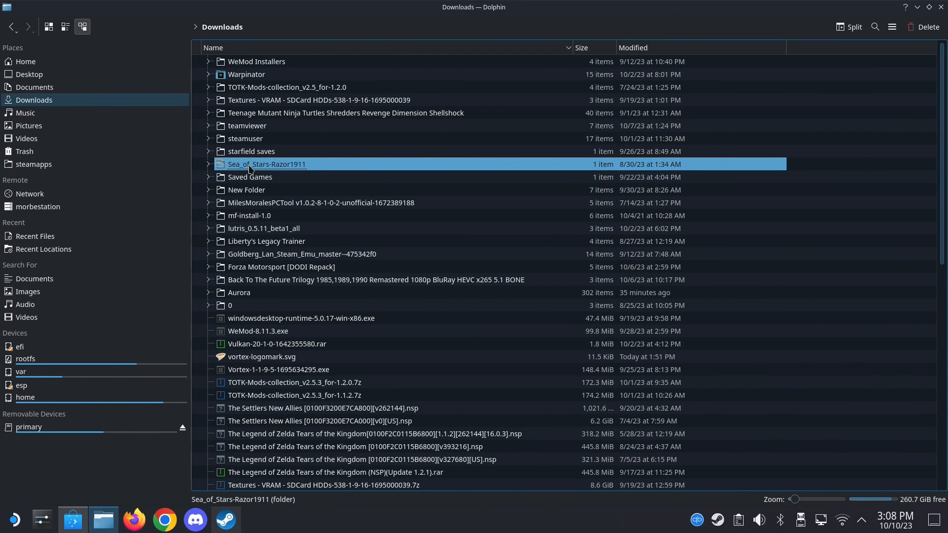
# - Mount rzr-seaofstars.iso from the Sea_of_Stars-Razor1911 folder using Mount/unmount iso image
pyautogui.doubleClick(266, 164)
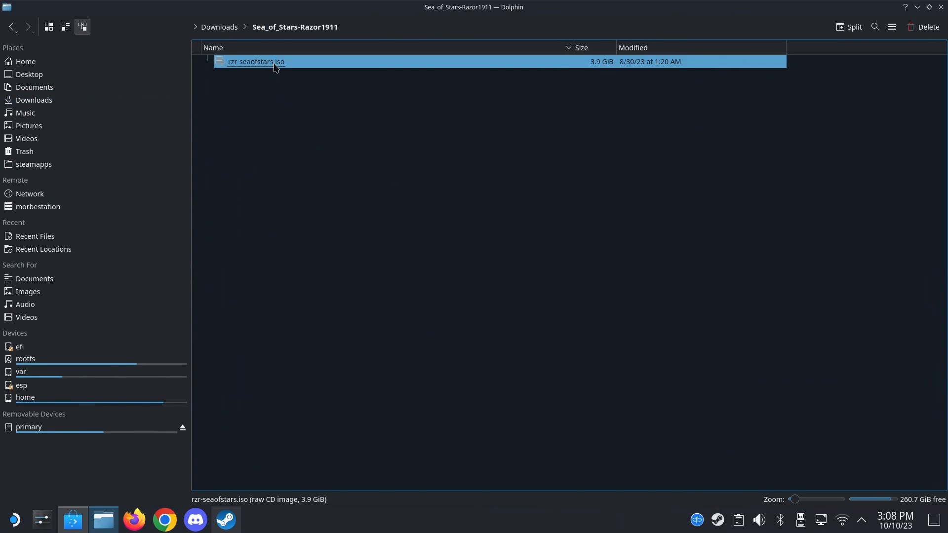
pyautogui.rightClick(255, 61)
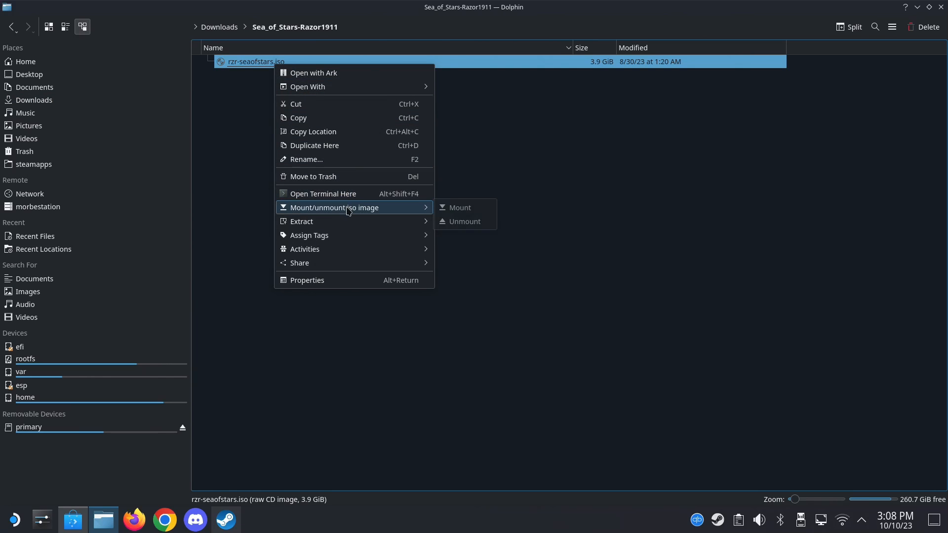
pyautogui.click(460, 207)
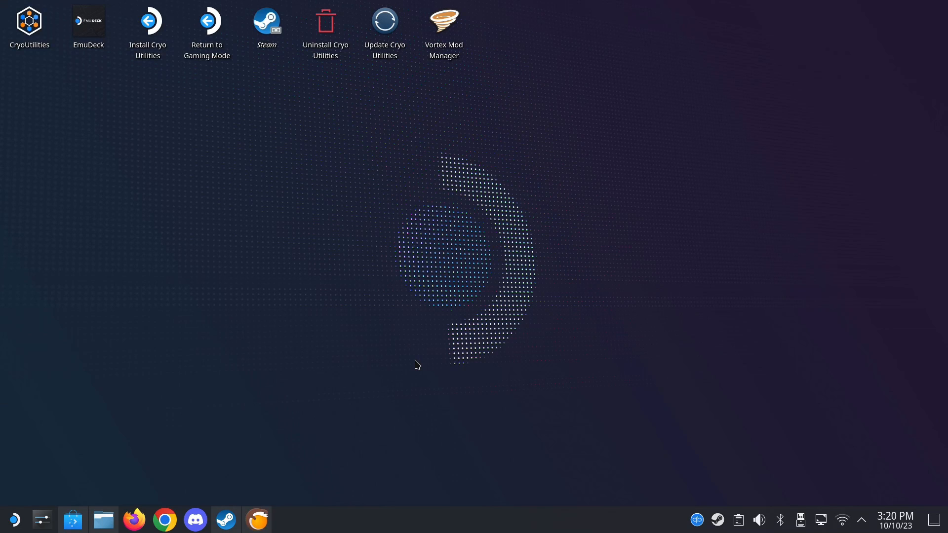
# - Start adding a non-Steam game in Steam and browse to the Sea of Stars device
pyautogui.click(225, 519)
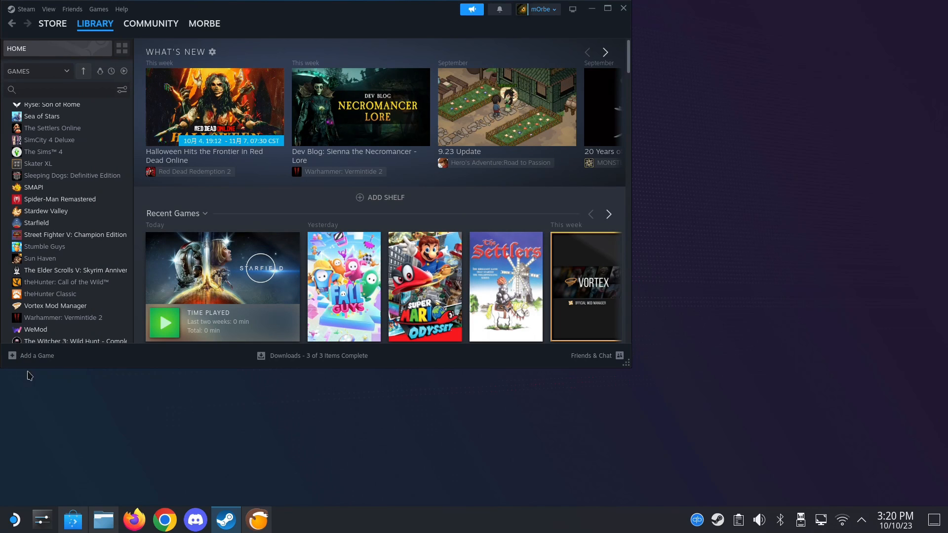
pyautogui.click(32, 356)
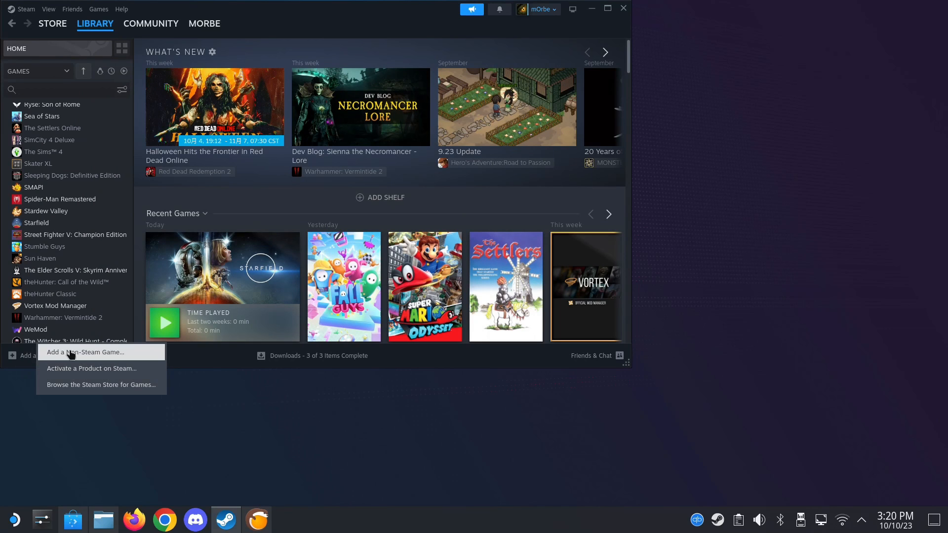
pyautogui.click(85, 353)
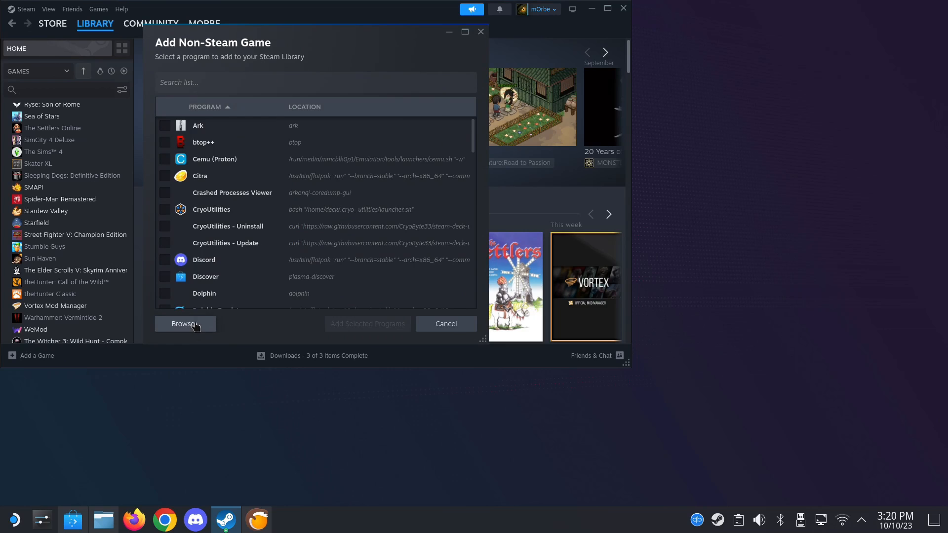
pyautogui.click(183, 323)
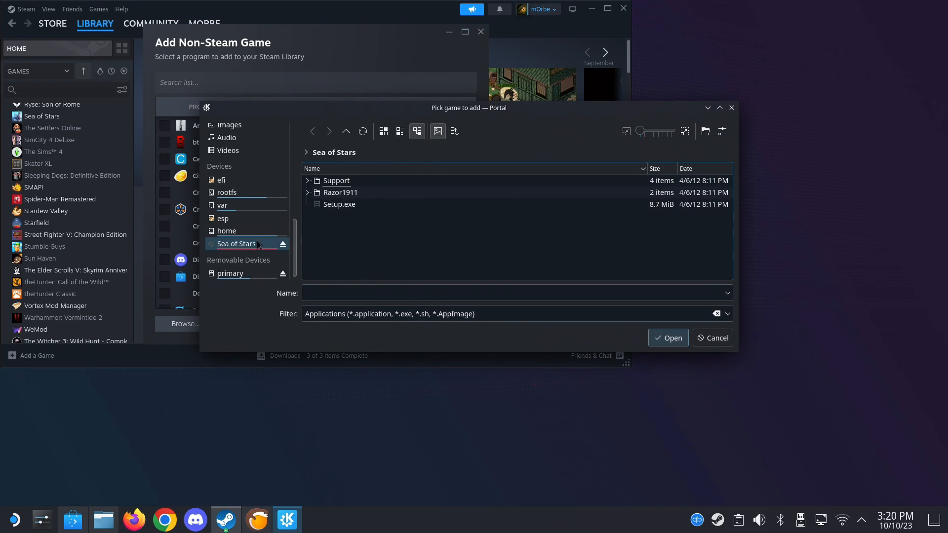
pyautogui.click(667, 337)
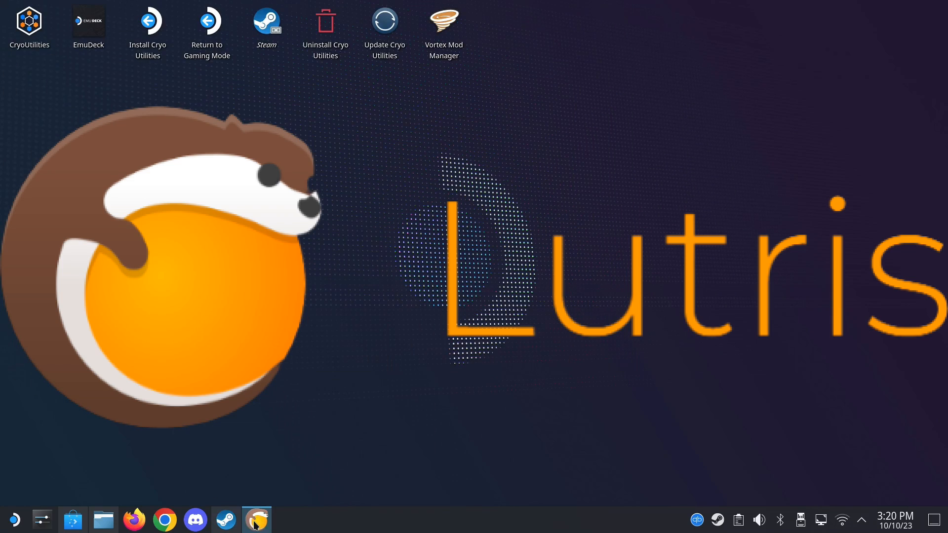
# - Begin adding a locally installed game in Lutris, check Game options, then cancel and close
pyautogui.click(256, 519)
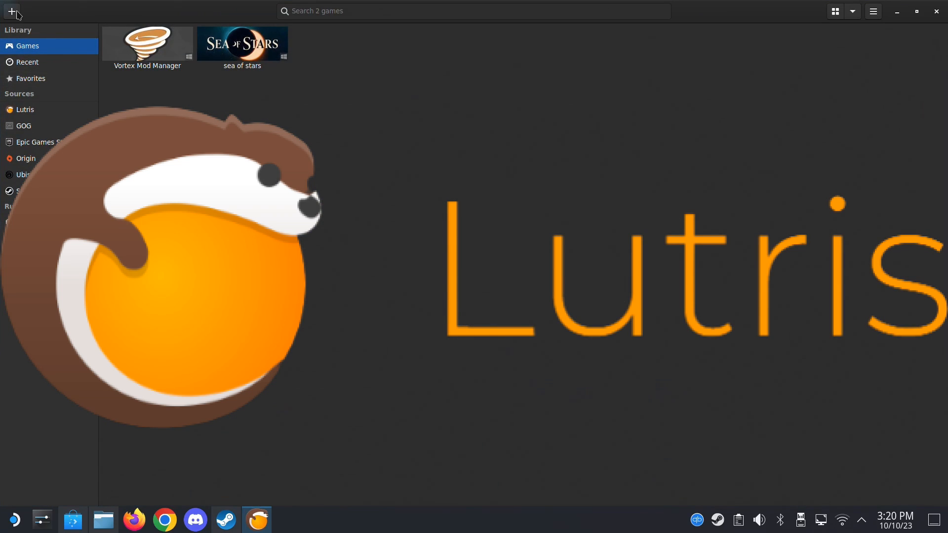
pyautogui.click(11, 11)
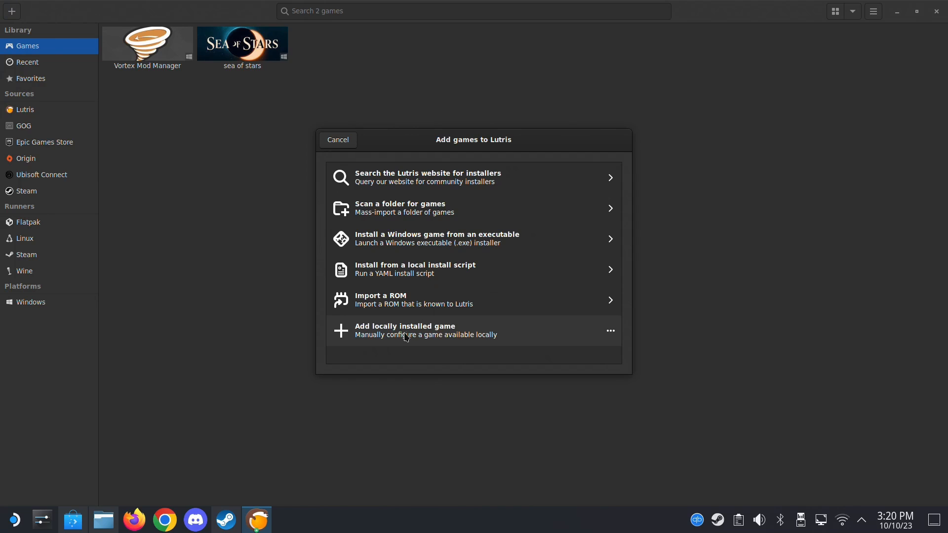
pyautogui.click(405, 331)
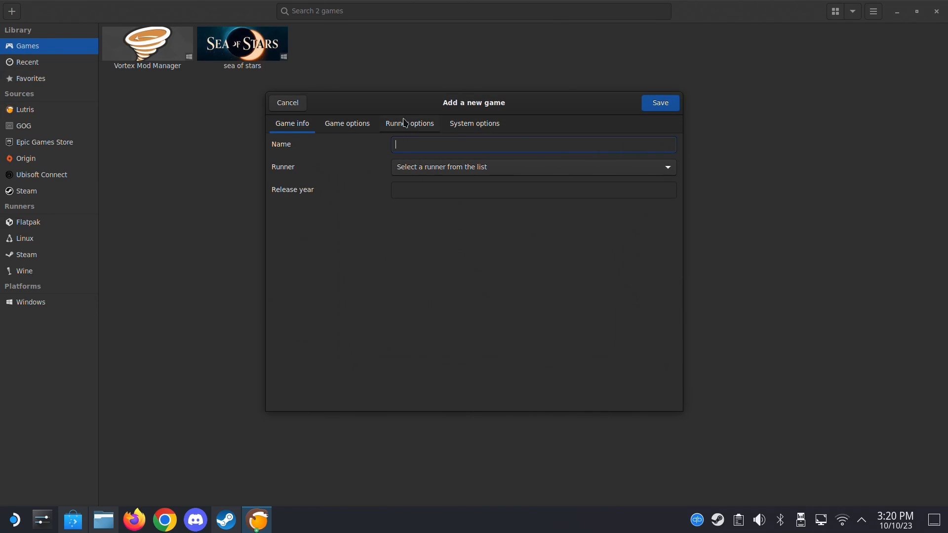
pyautogui.click(347, 124)
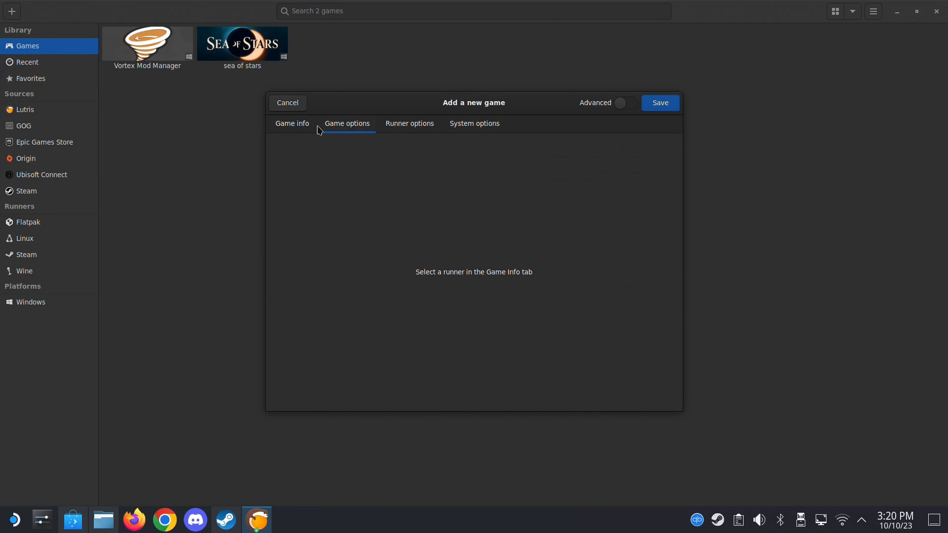
pyautogui.moveTo(595, 126)
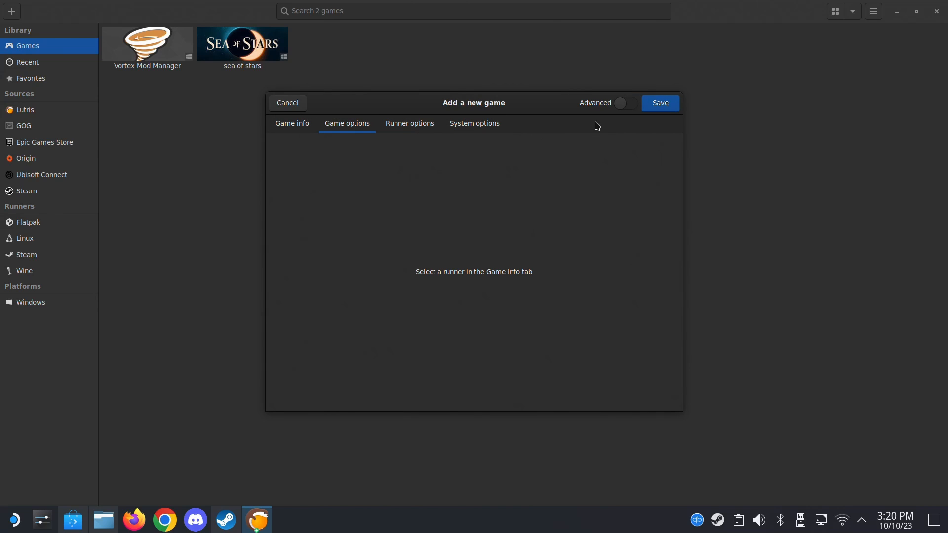
pyautogui.moveTo(294, 114)
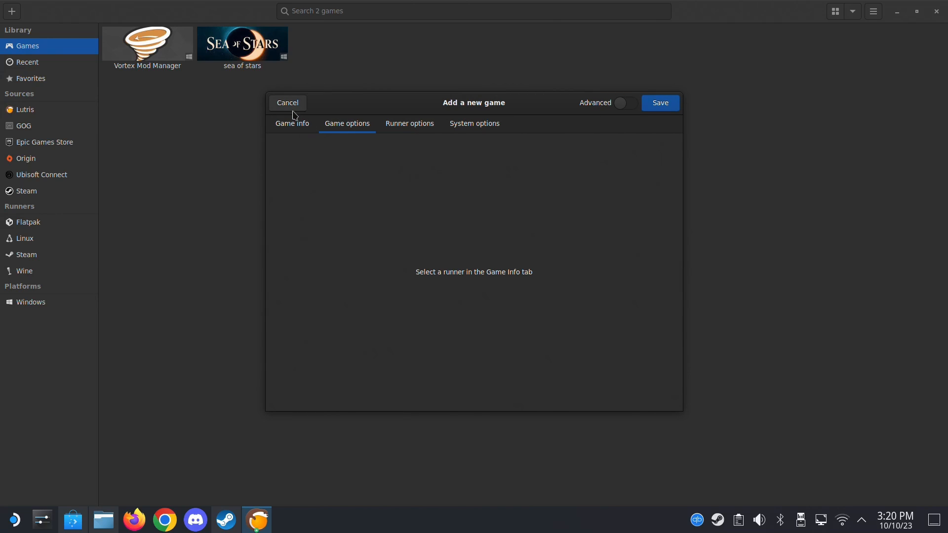
pyautogui.click(287, 103)
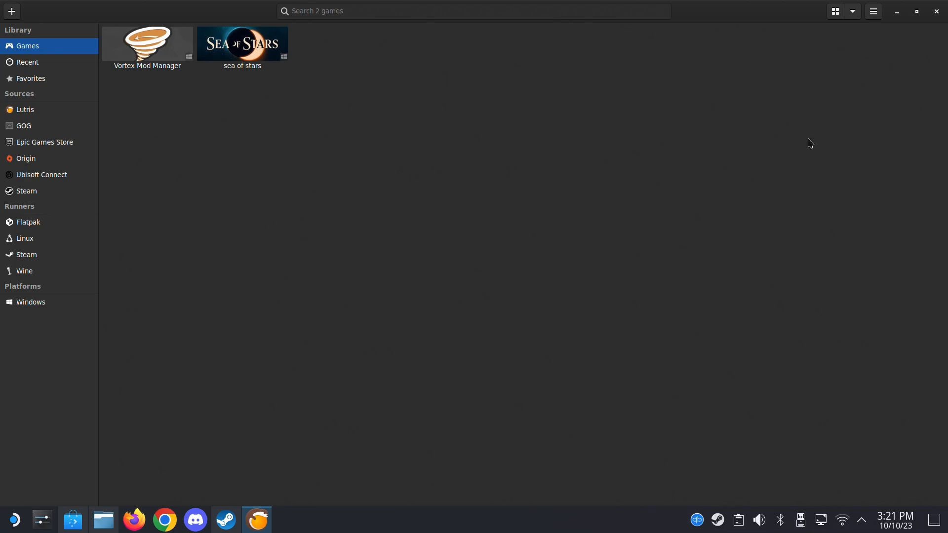
pyautogui.moveTo(643, 130)
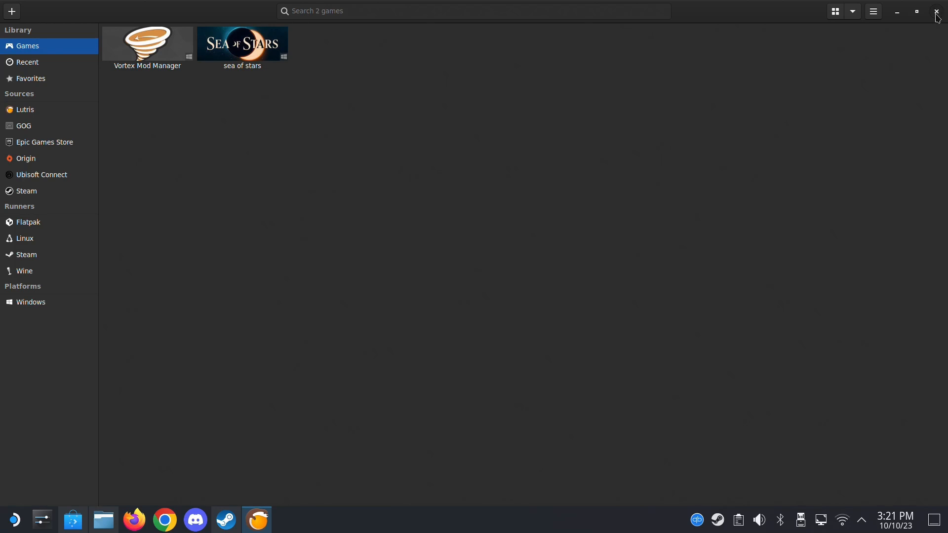
pyautogui.click(936, 11)
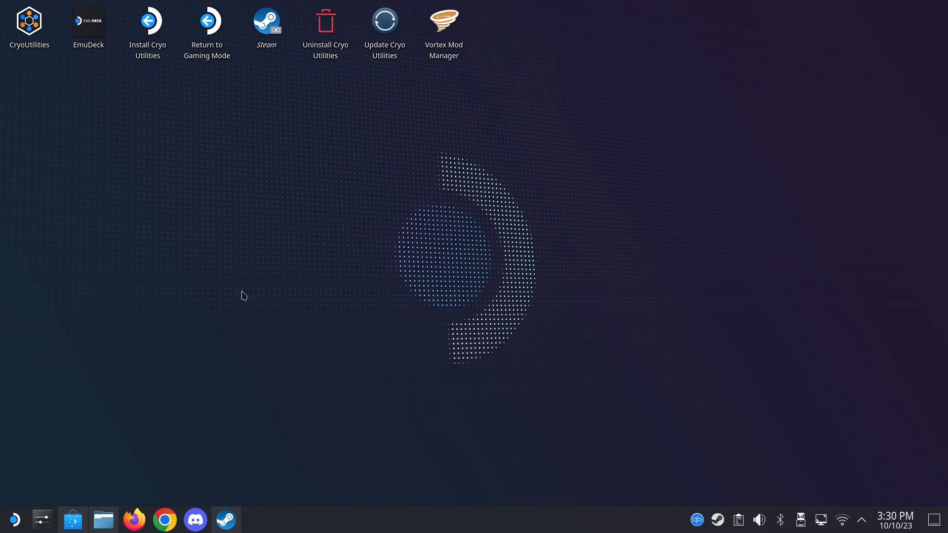
# - Open the application launcher showing the Favorites list
pyautogui.click(13, 519)
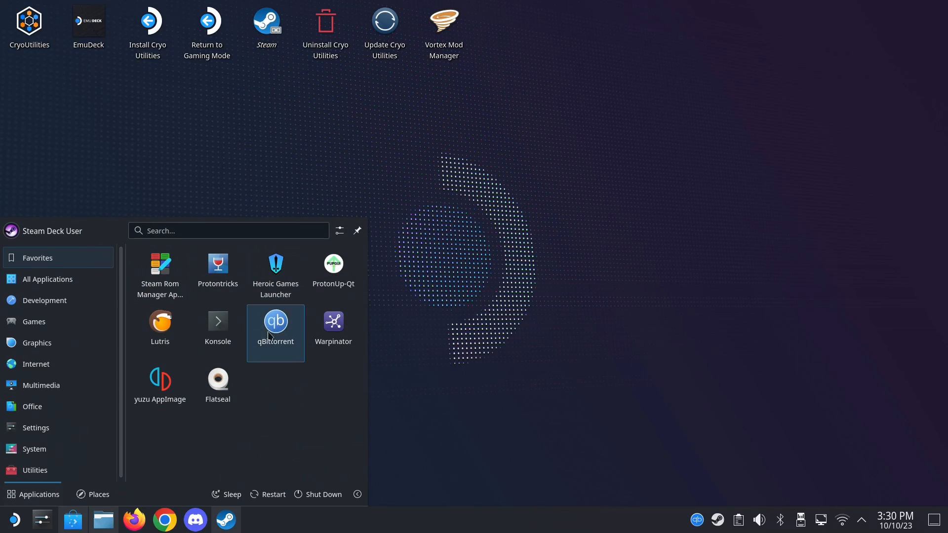
pyautogui.moveTo(217, 267)
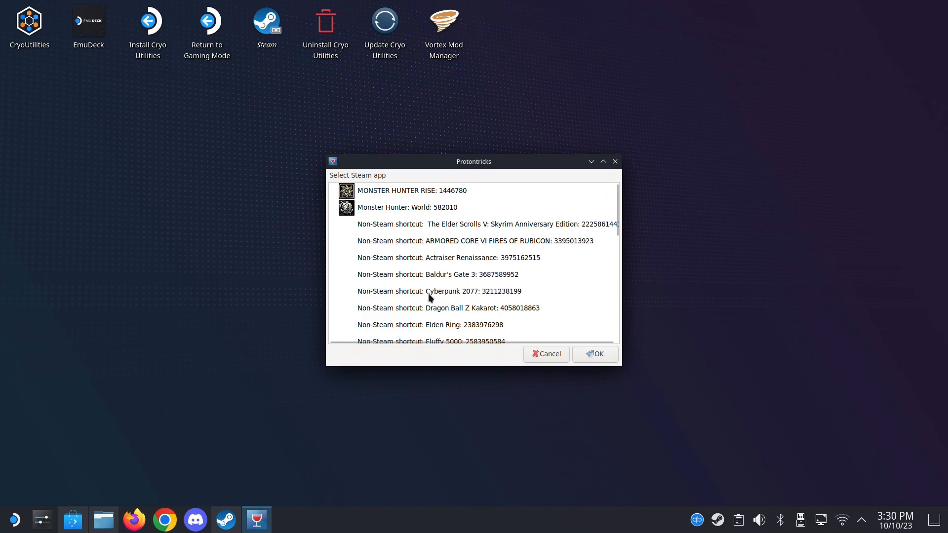
pyautogui.moveTo(426, 270)
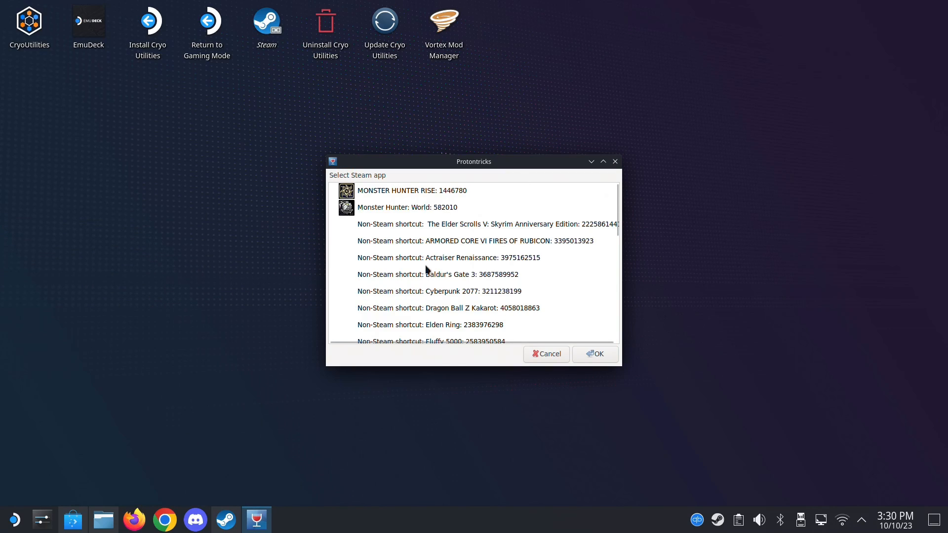
pyautogui.moveTo(434, 295)
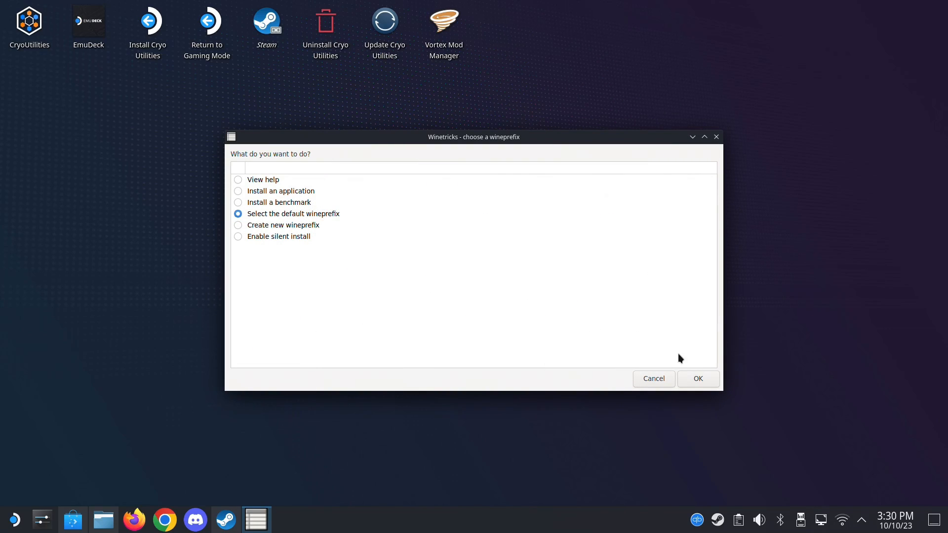
# - Confirm the Cyberpunk 2077 wineprefix and scroll through the DLL package list
pyautogui.click(698, 379)
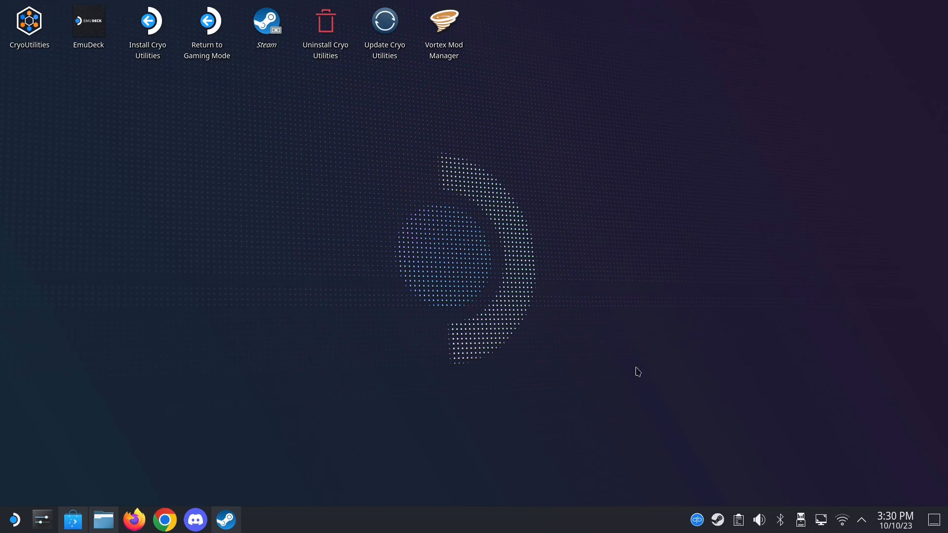
pyautogui.moveTo(341, 308)
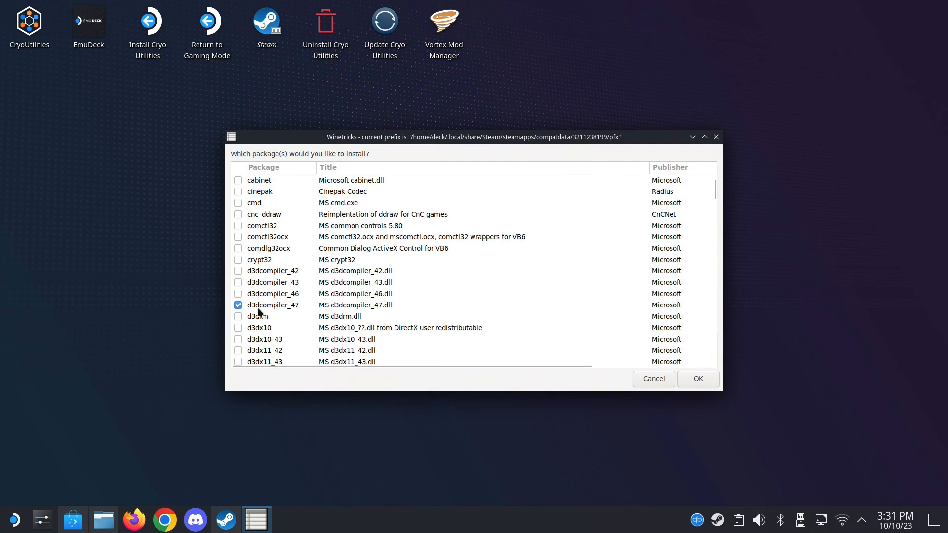
pyautogui.scroll(-3)
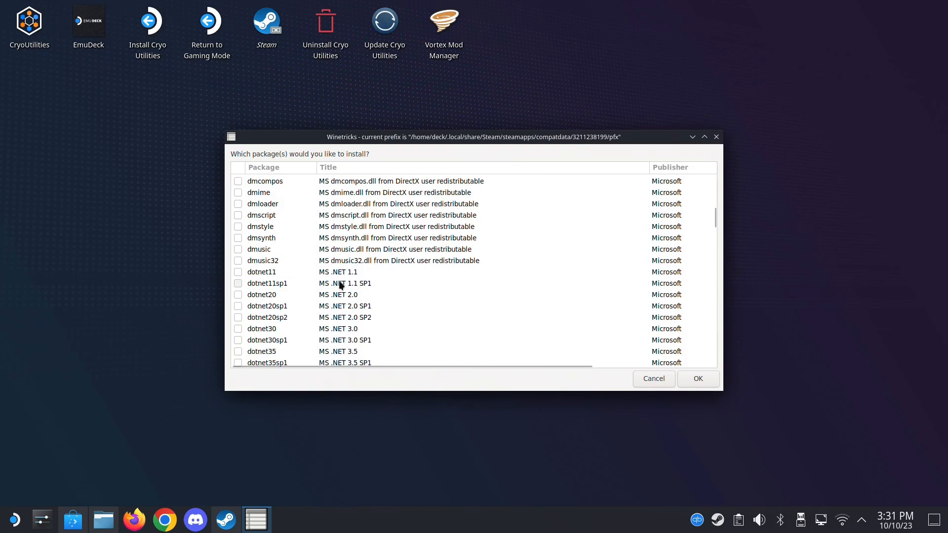
pyautogui.scroll(-3)
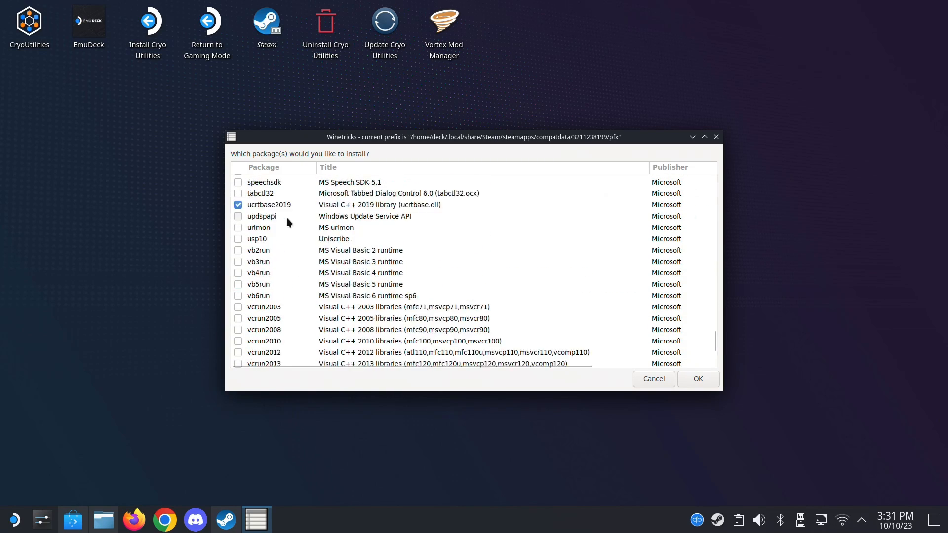
pyautogui.scroll(-3)
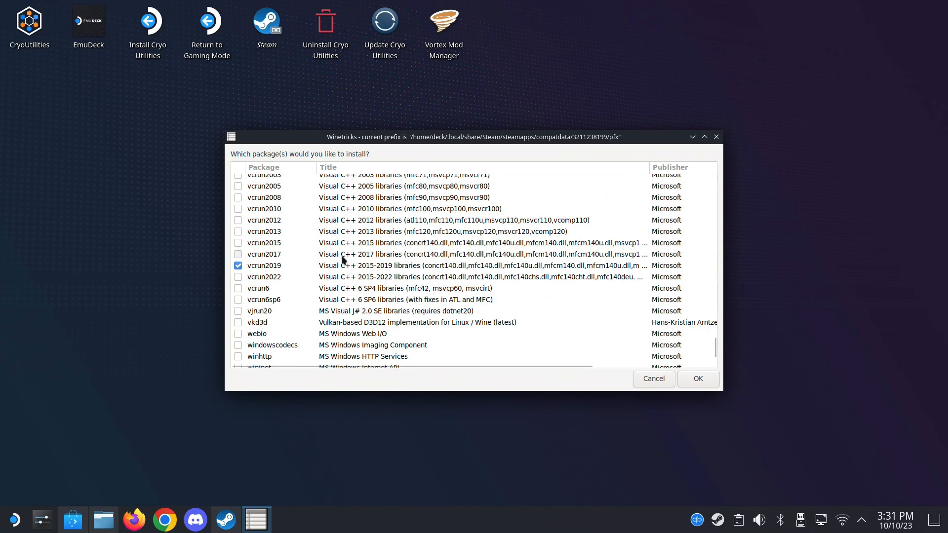
pyautogui.moveTo(477, 306)
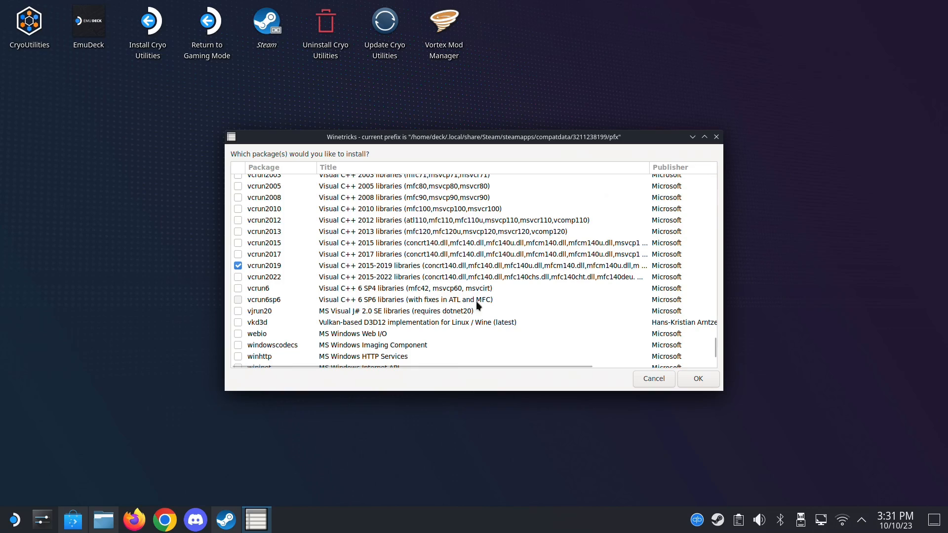
pyautogui.moveTo(659, 393)
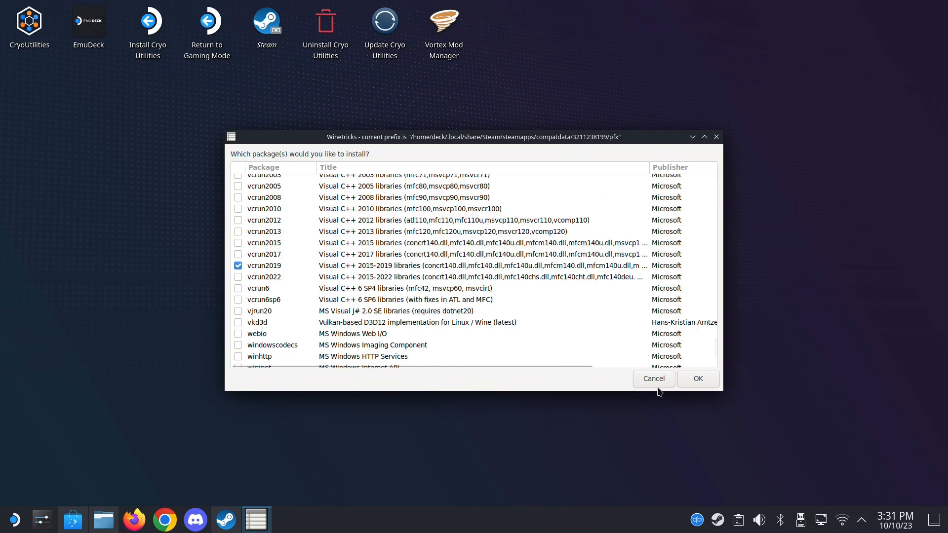
# - Cancel out of the package list, prefix menu and Winetricks without installing
pyautogui.click(652, 379)
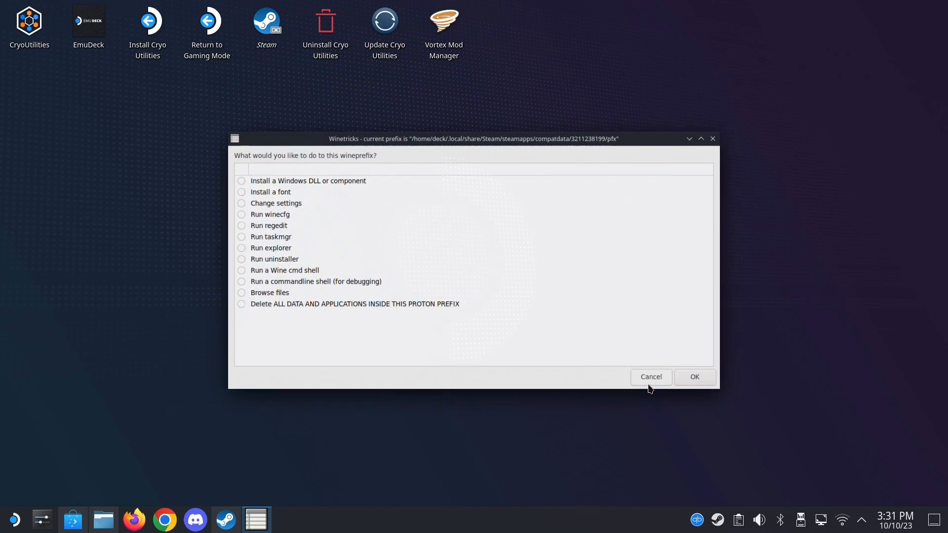
pyautogui.click(651, 377)
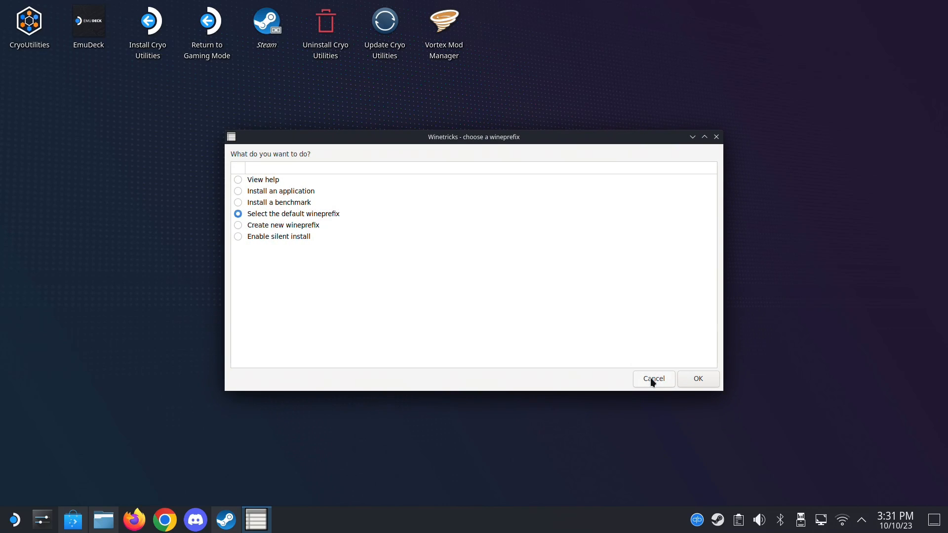
pyautogui.click(652, 379)
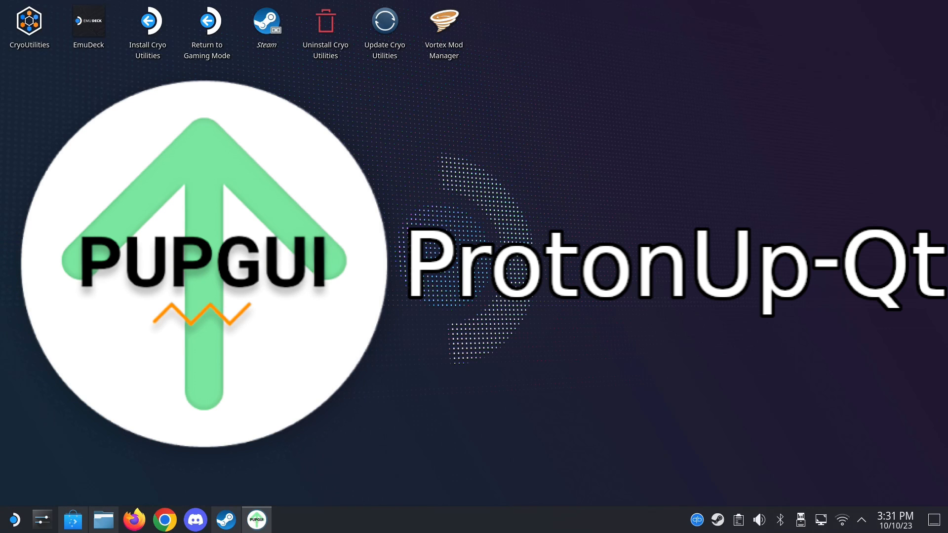
pyautogui.click(256, 519)
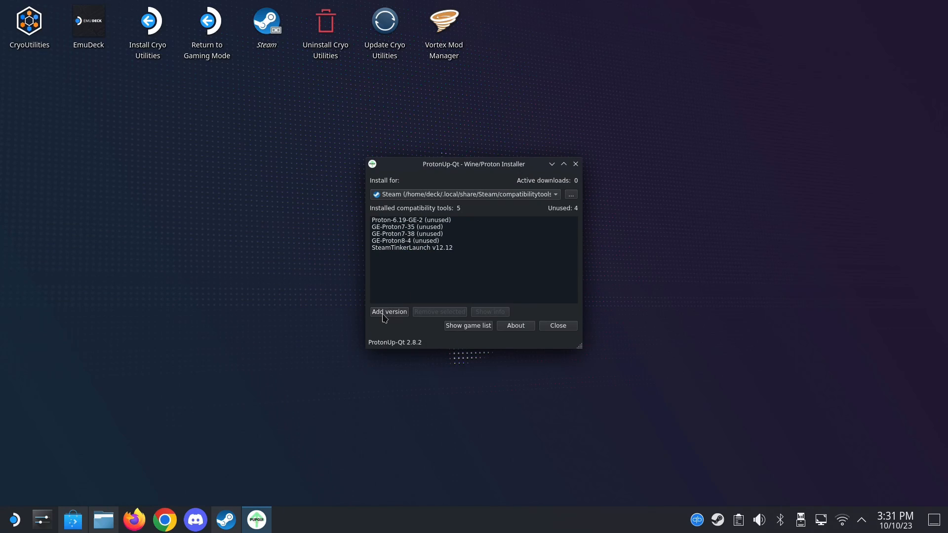
pyautogui.click(388, 311)
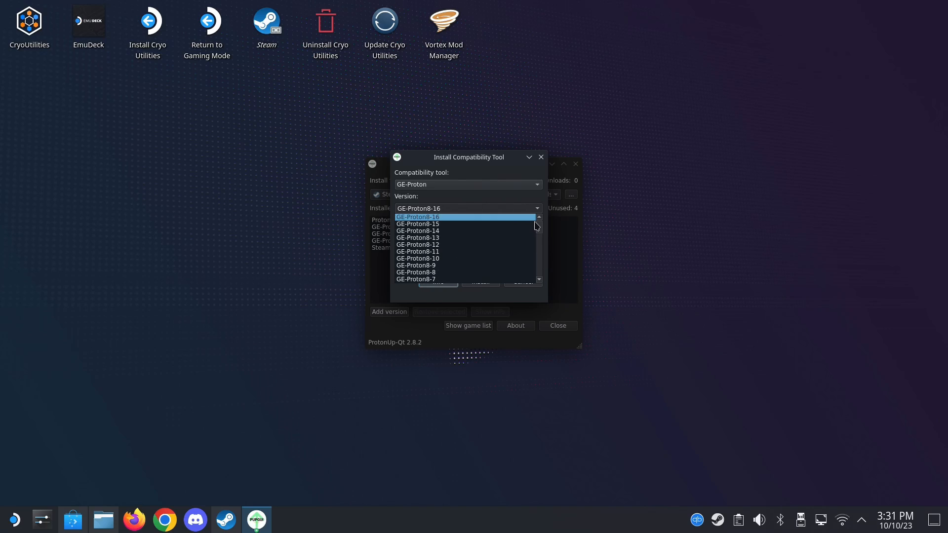
pyautogui.moveTo(417, 224)
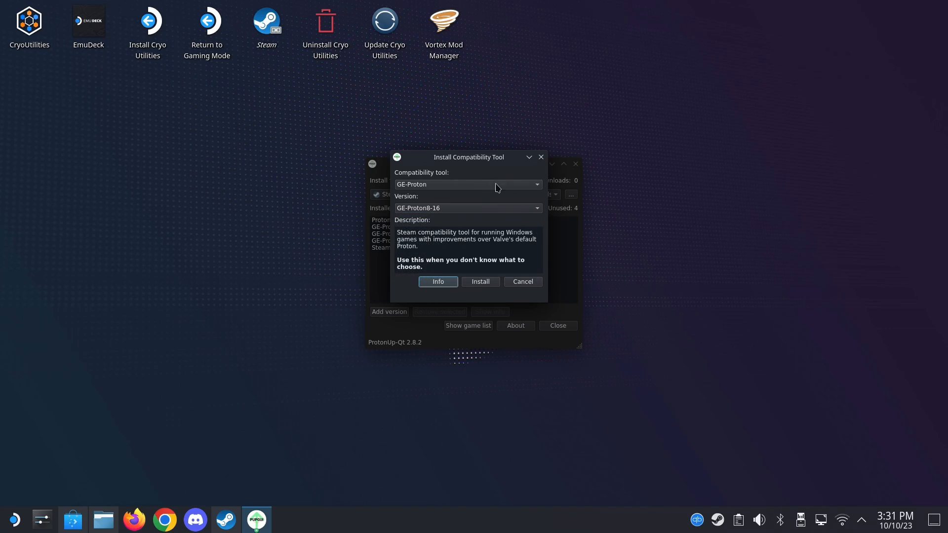
pyautogui.click(521, 282)
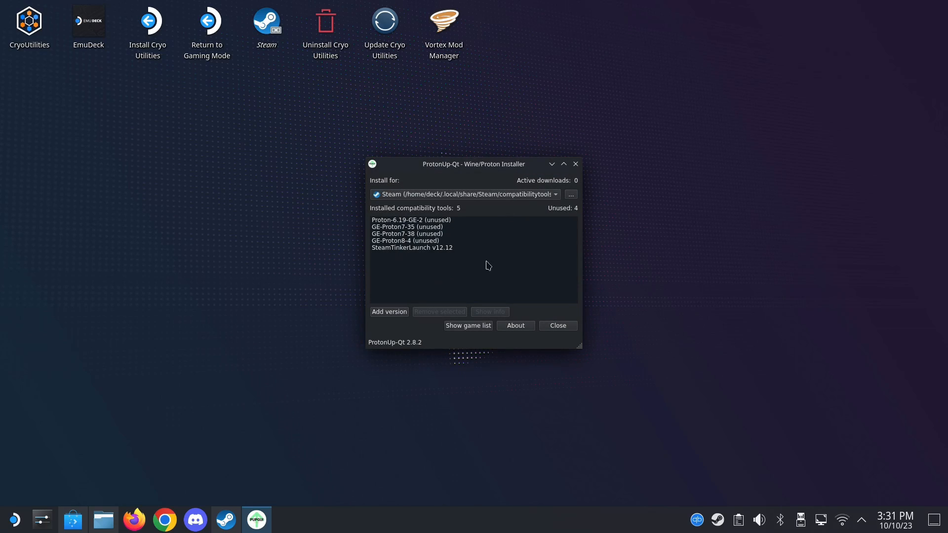
pyautogui.moveTo(510, 273)
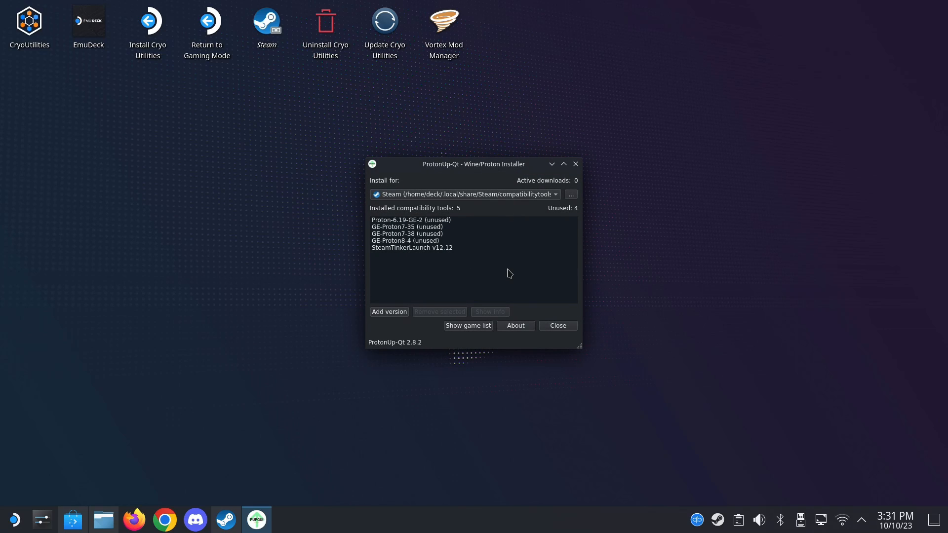
pyautogui.click(13, 519)
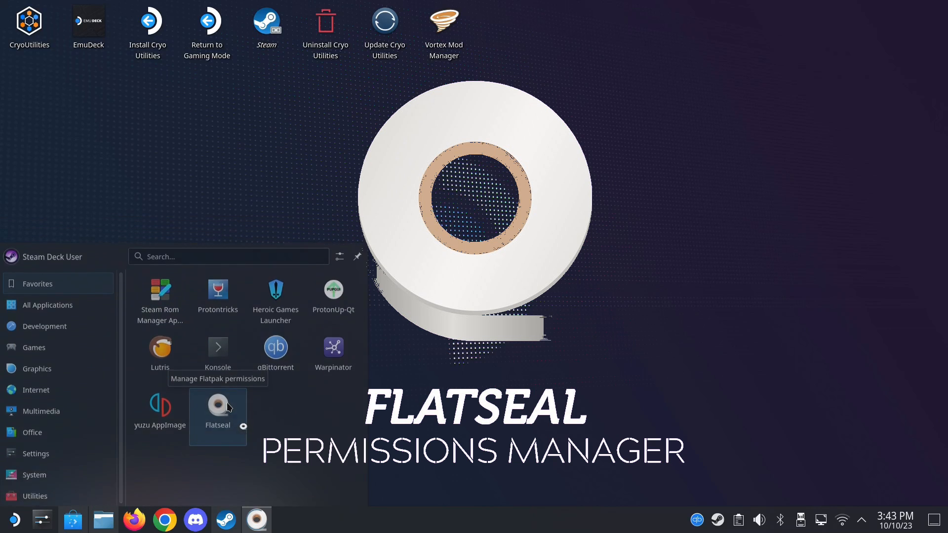
# - Launch Flatseal and view Citra's, then FileZilla's sandbox permissions
pyautogui.click(217, 406)
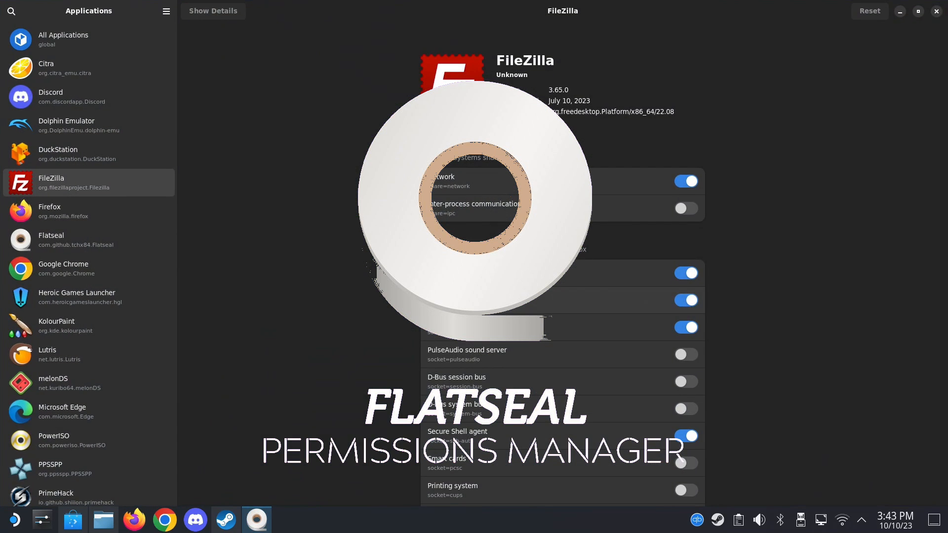
pyautogui.click(60, 68)
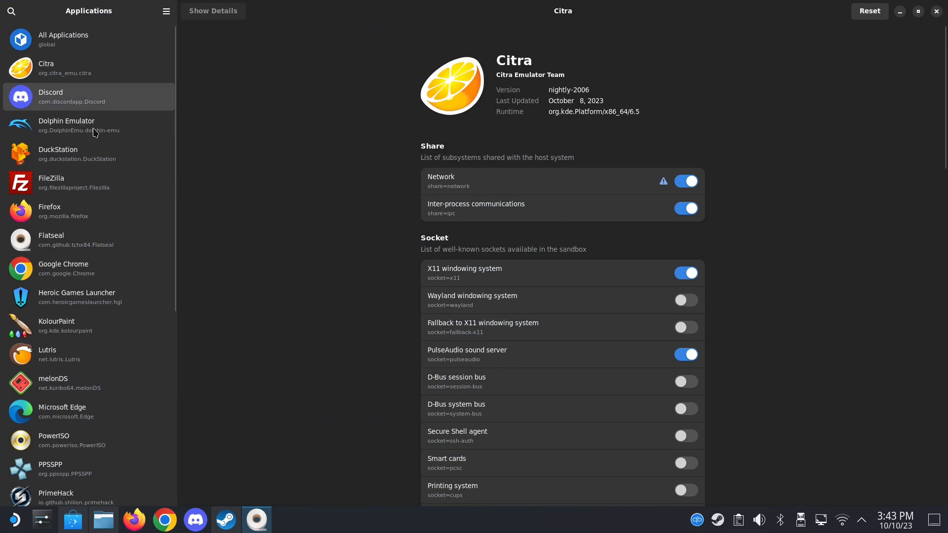
pyautogui.click(74, 183)
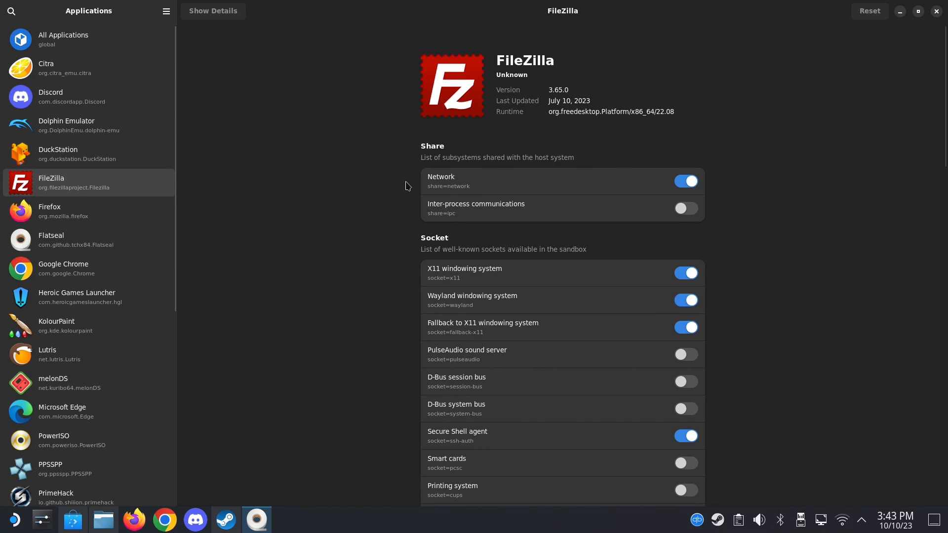
pyautogui.moveTo(784, 172)
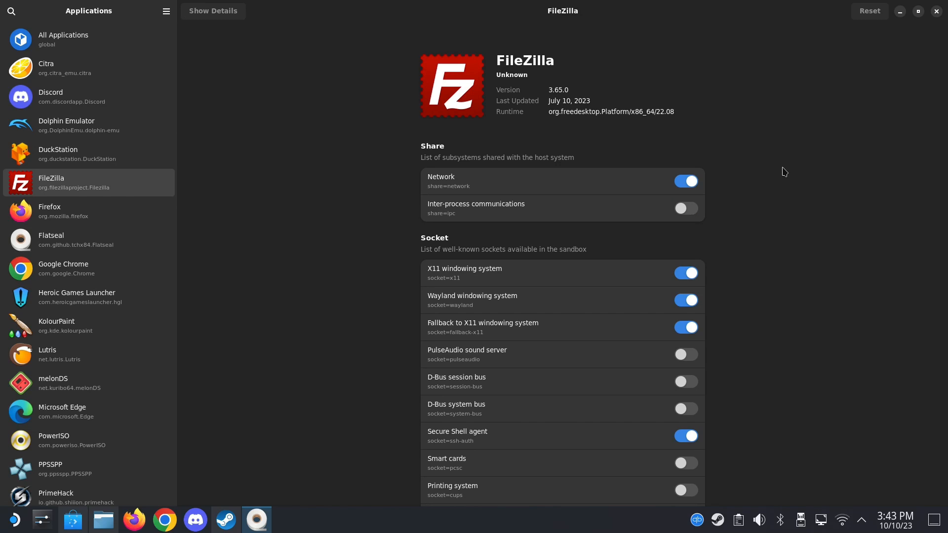
pyautogui.moveTo(282, 260)
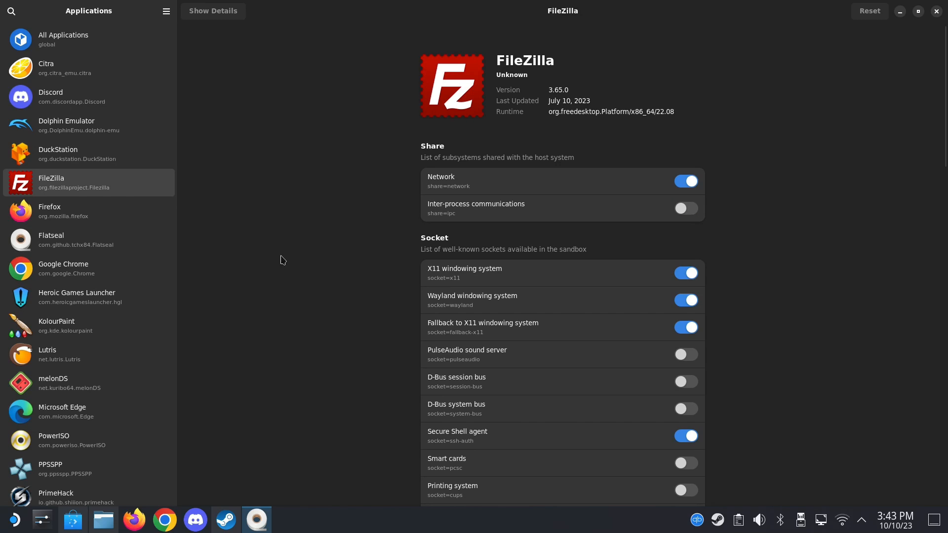
pyautogui.moveTo(138, 210)
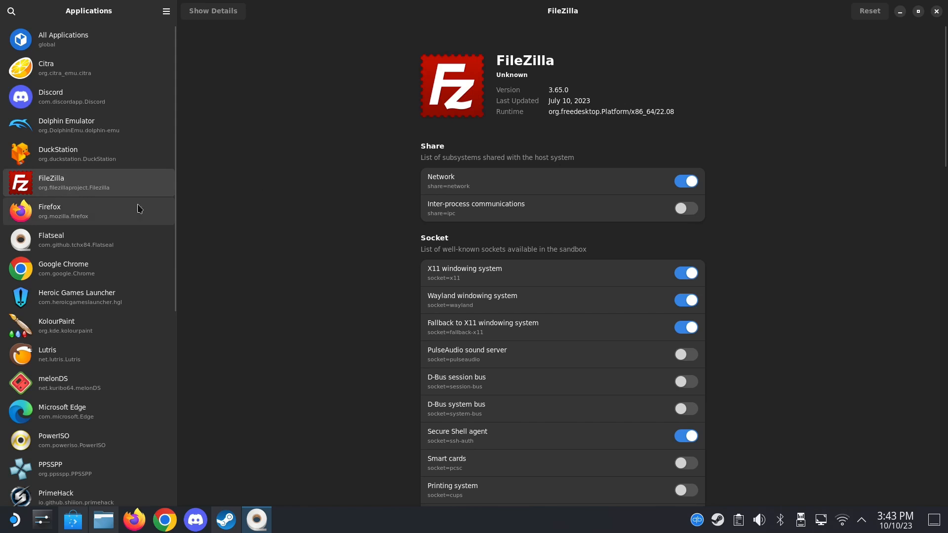
pyautogui.scroll(-3)
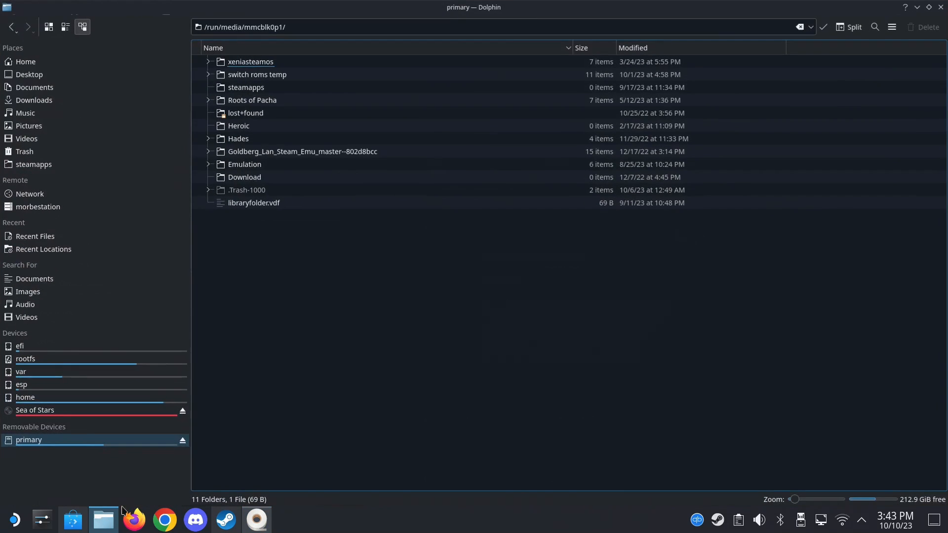
# - Select the primary microSD card under Removable Devices in Dolphin's Places panel
pyautogui.click(250, 62)
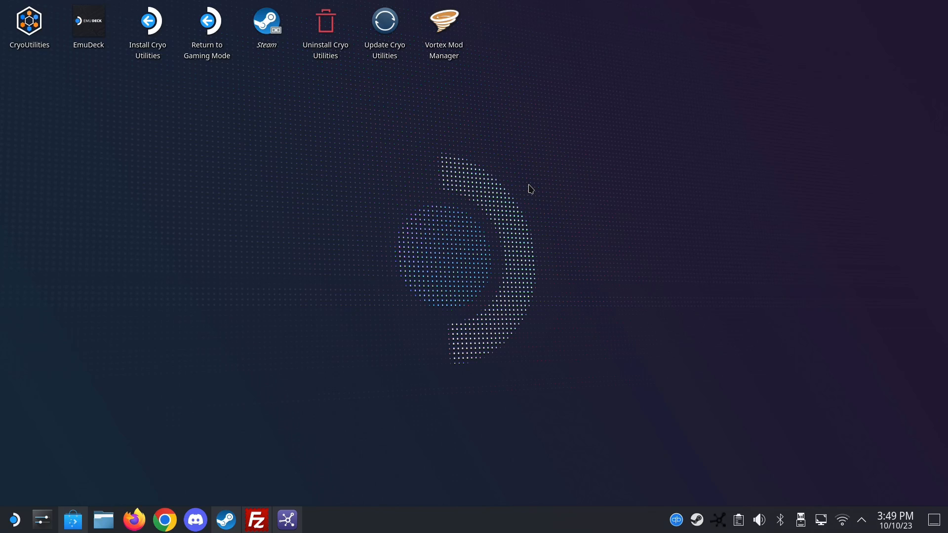
# - Bring FileZilla's window forward from the taskbar, showing the local home folder
pyautogui.click(256, 519)
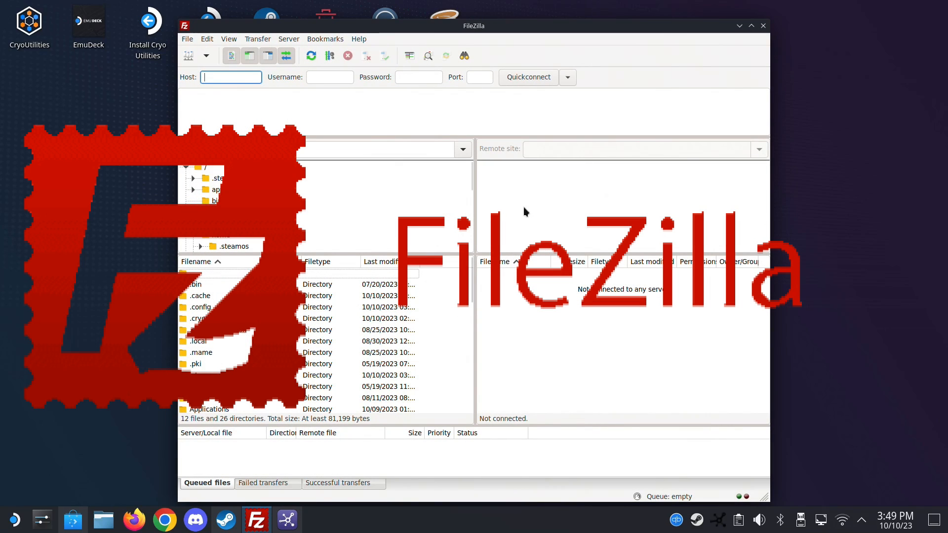
pyautogui.moveTo(535, 306)
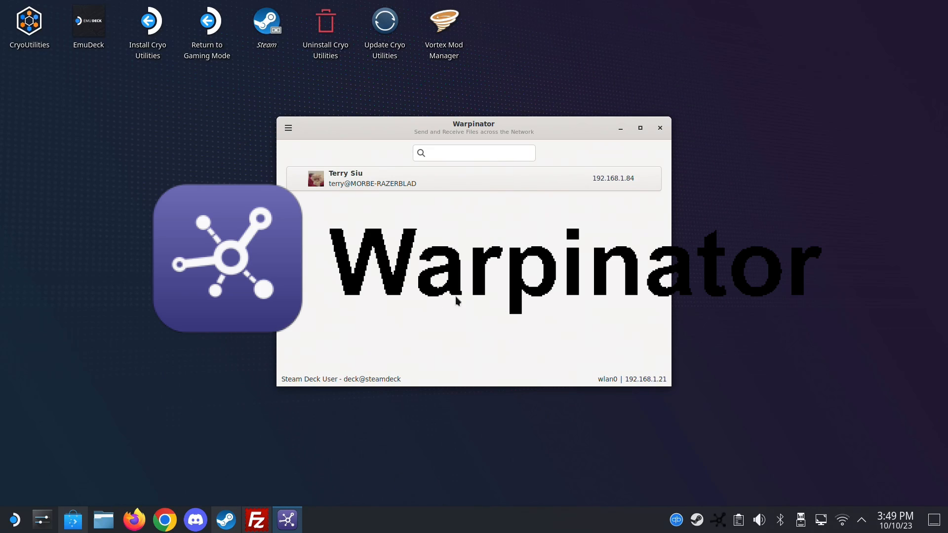
pyautogui.moveTo(485, 315)
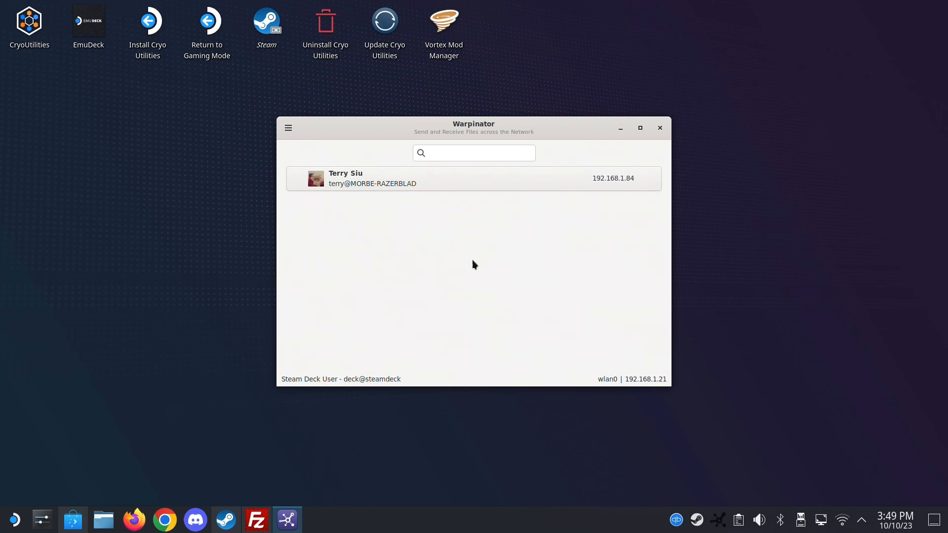
pyautogui.moveTo(539, 215)
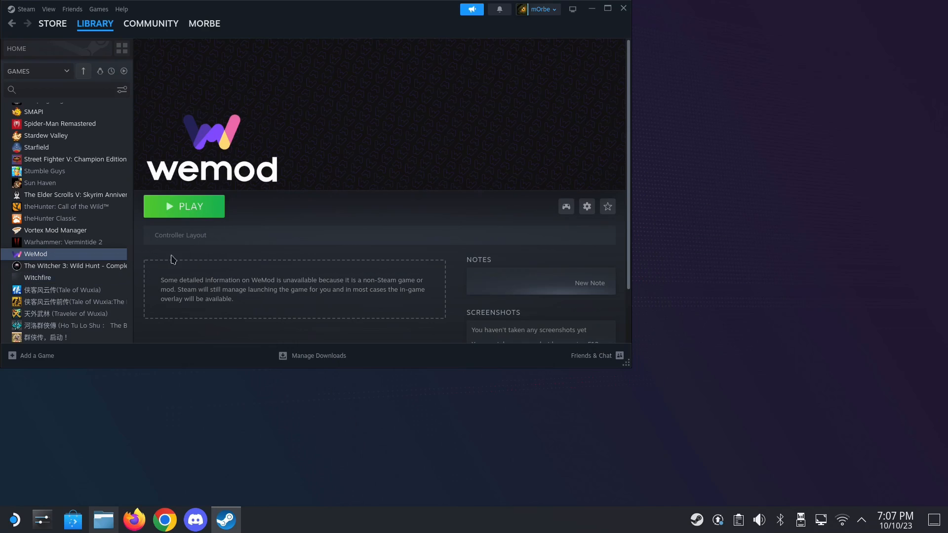
pyautogui.moveTo(242, 194)
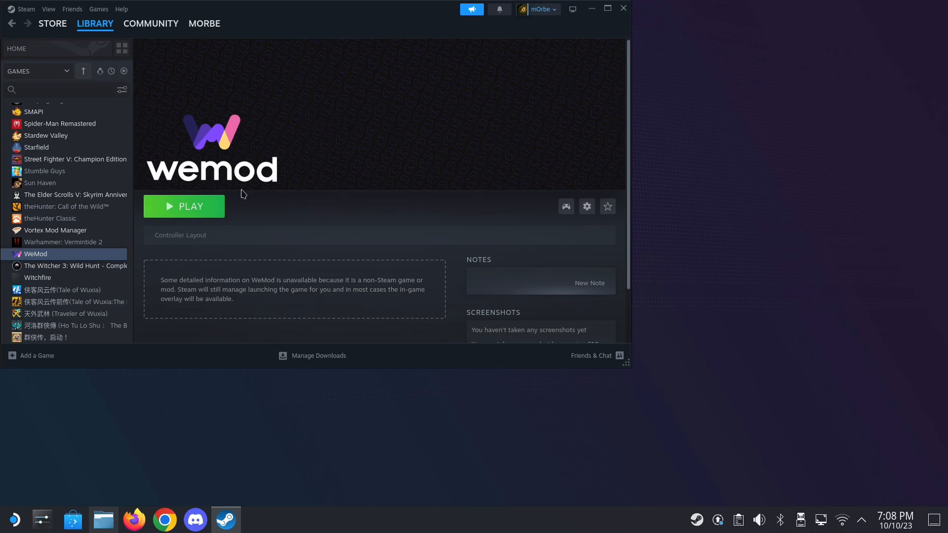
# - Launch WeMod with PLAY on its Steam library page
pyautogui.click(184, 206)
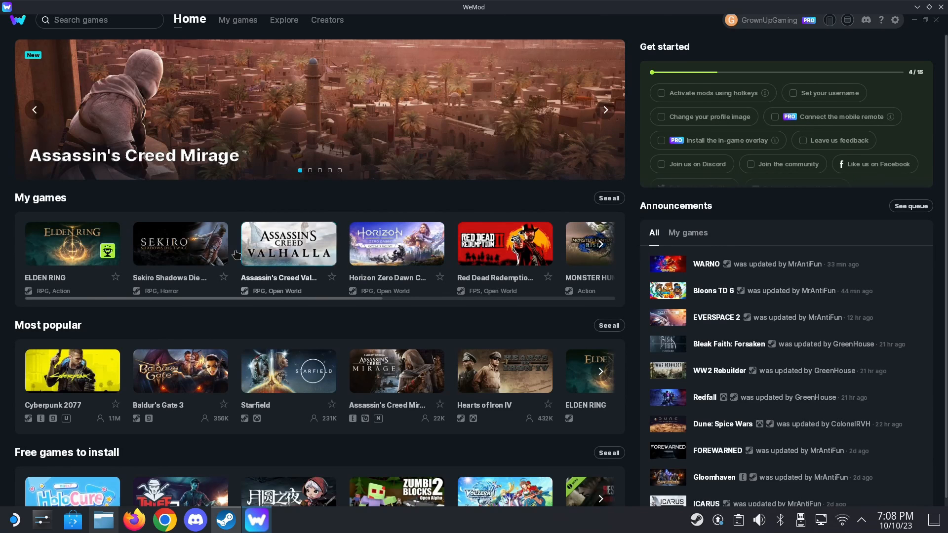
# - Start ELDEN RING with mods from WeMod and dismiss the online-mode warning
pyautogui.click(71, 243)
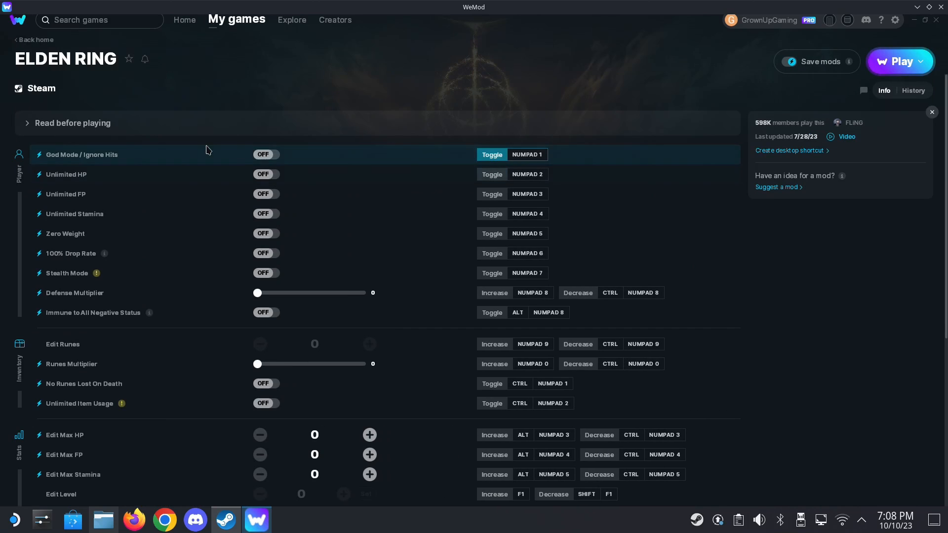
pyautogui.click(900, 61)
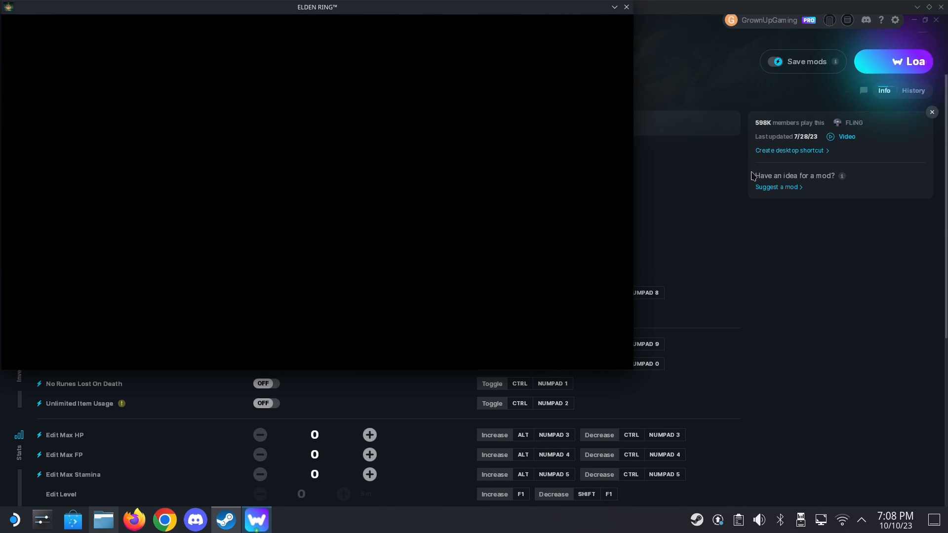
pyautogui.click(893, 61)
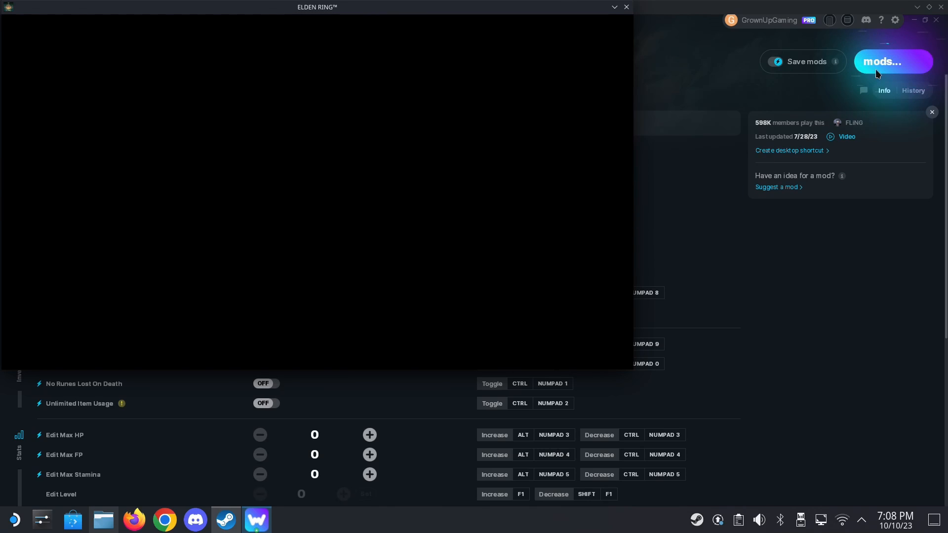
pyautogui.click(893, 61)
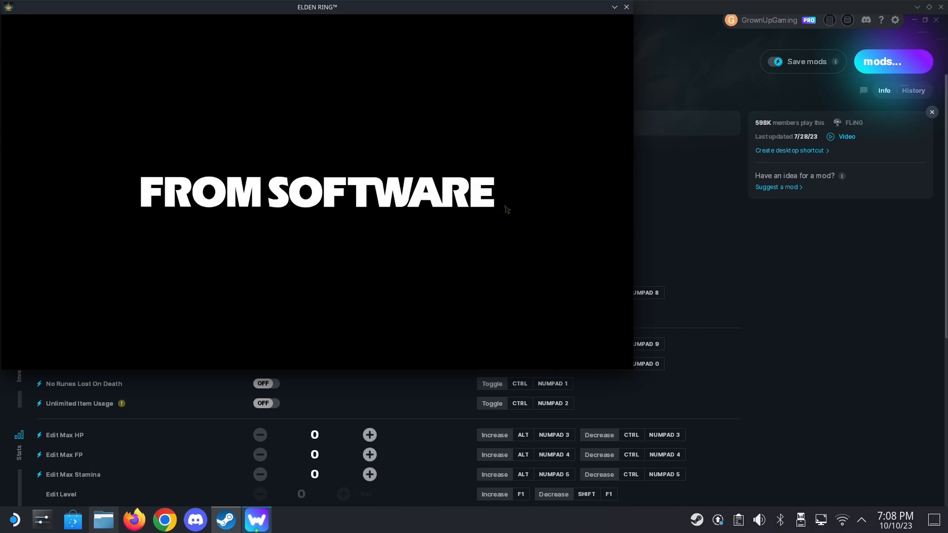
pyautogui.click(892, 61)
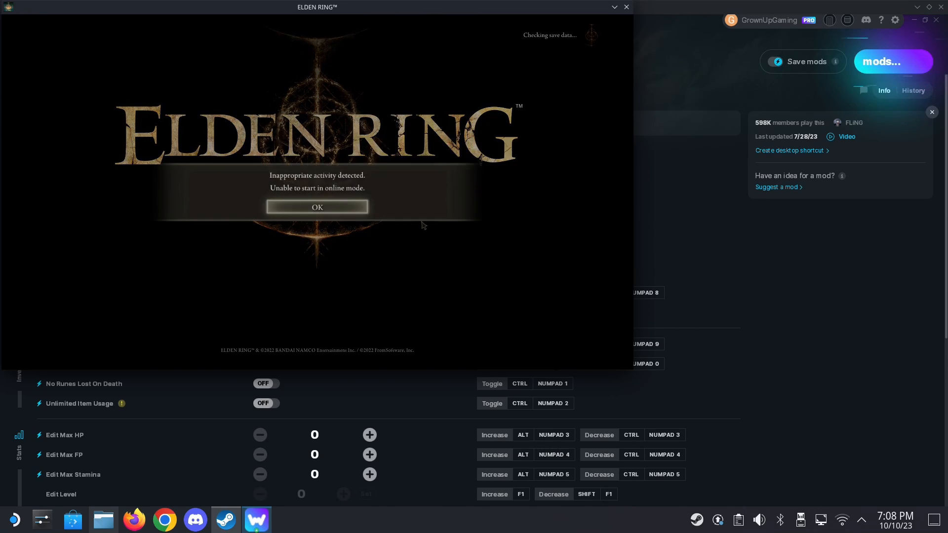
pyautogui.click(317, 207)
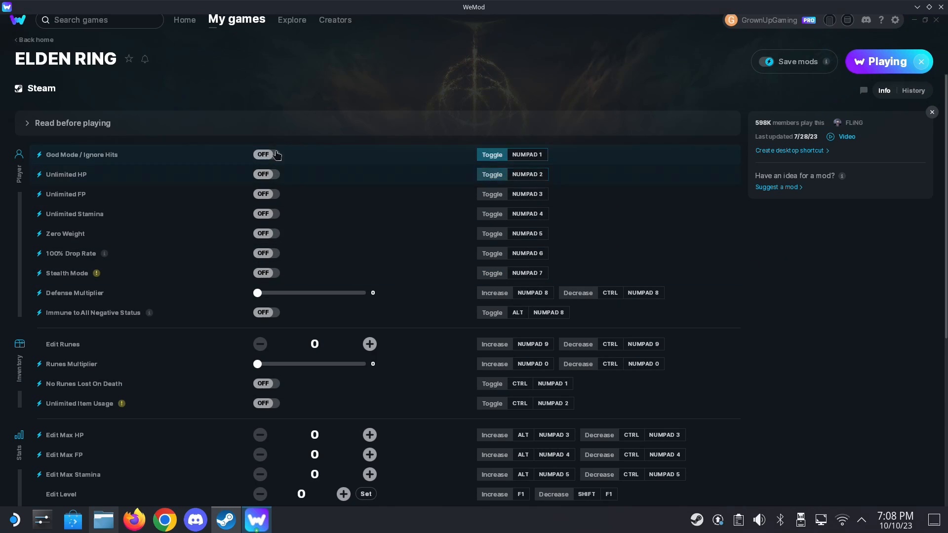
pyautogui.moveTo(266, 174)
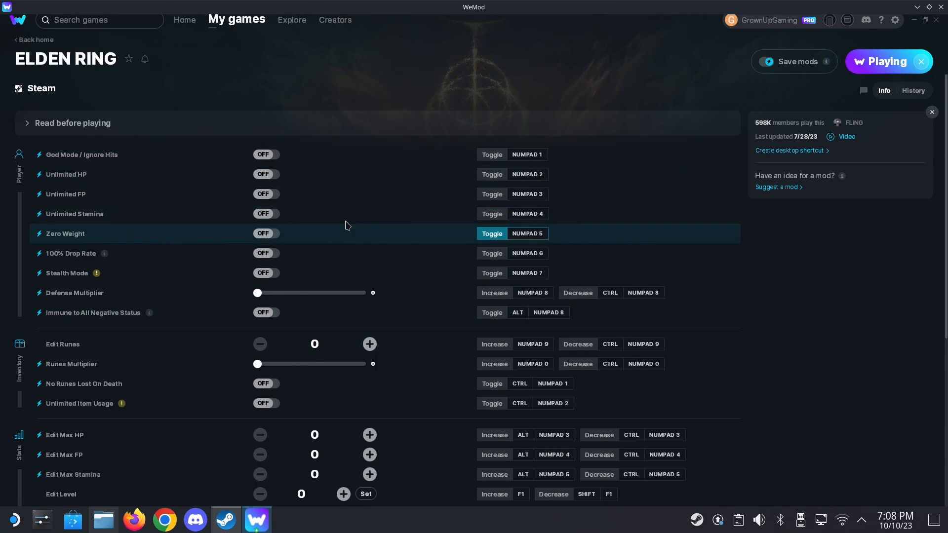
pyautogui.moveTo(821, 111)
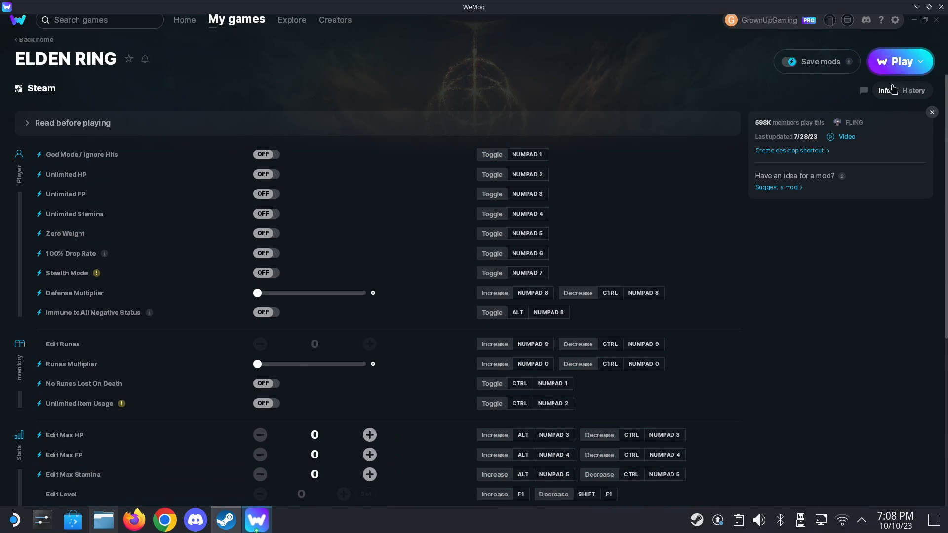
pyautogui.click(899, 61)
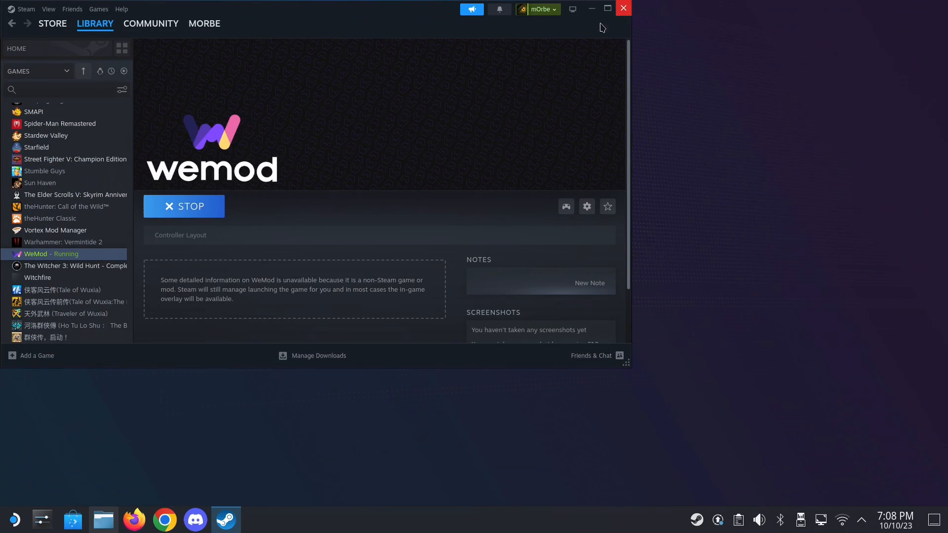
# - Stop WeMod from its Steam library page and confirm the exit
pyautogui.click(184, 206)
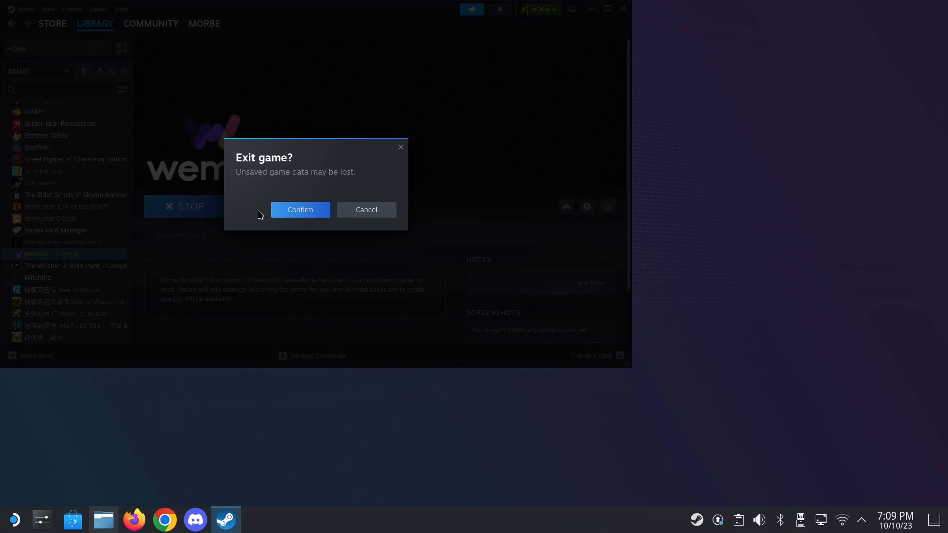
pyautogui.click(300, 210)
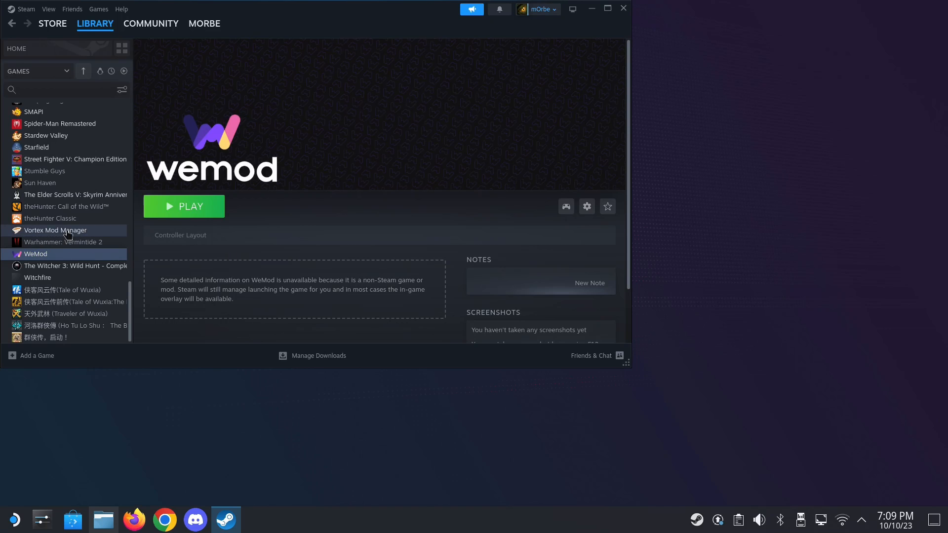
pyautogui.click(55, 231)
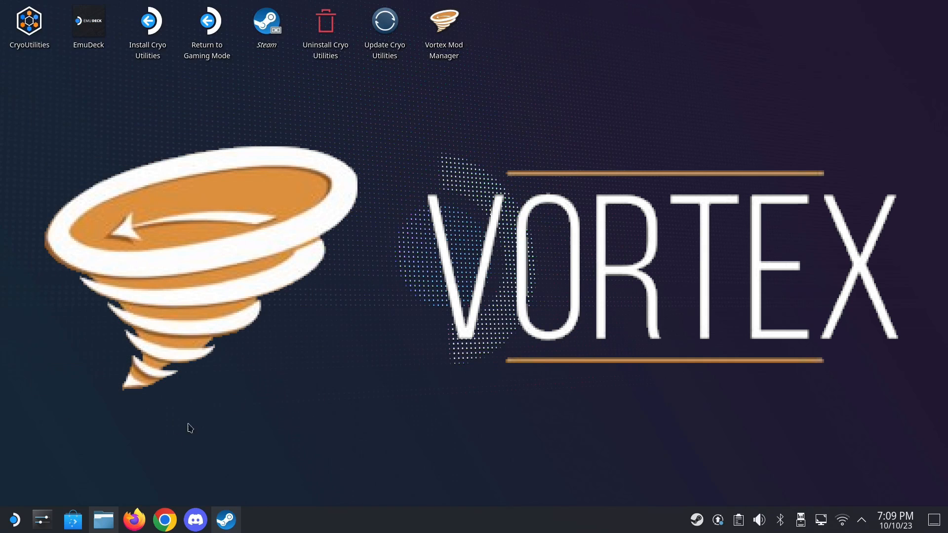
# - Open Lutris's Configure dialog for Vortex Mod Manager and review its Wine prefix path
pyautogui.click(103, 519)
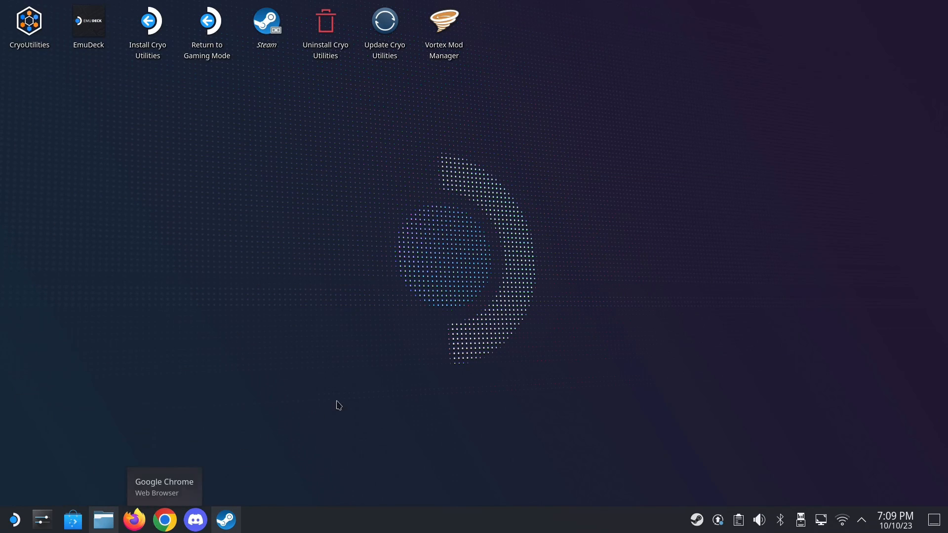
pyautogui.click(13, 519)
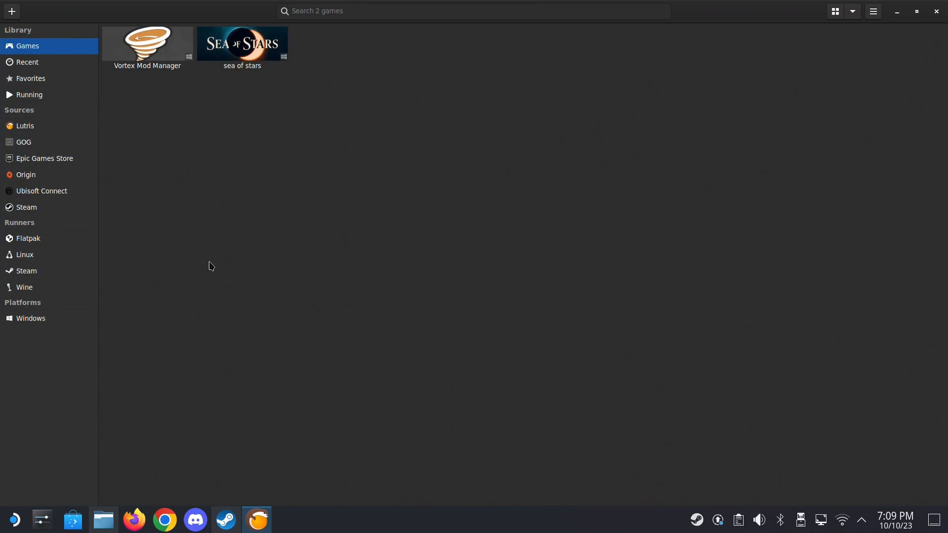
pyautogui.rightClick(147, 44)
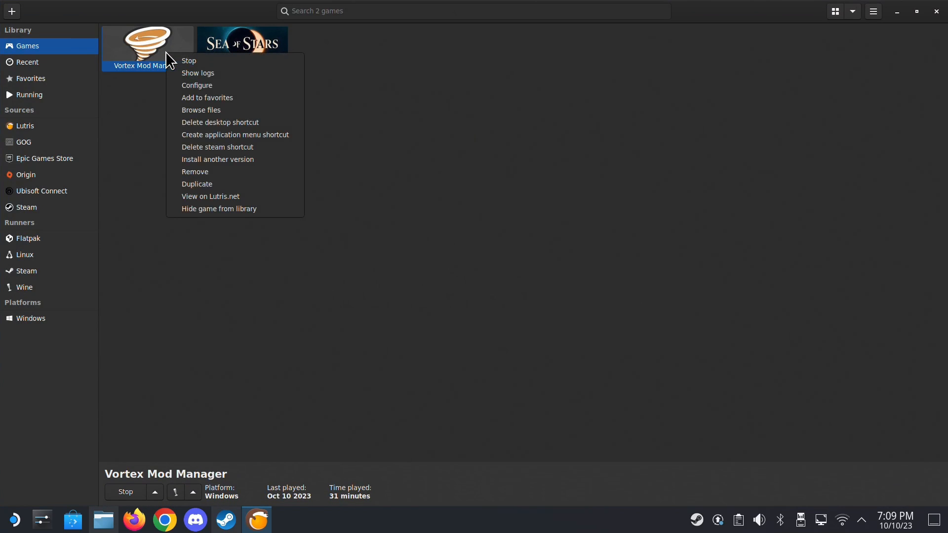
pyautogui.moveTo(206, 97)
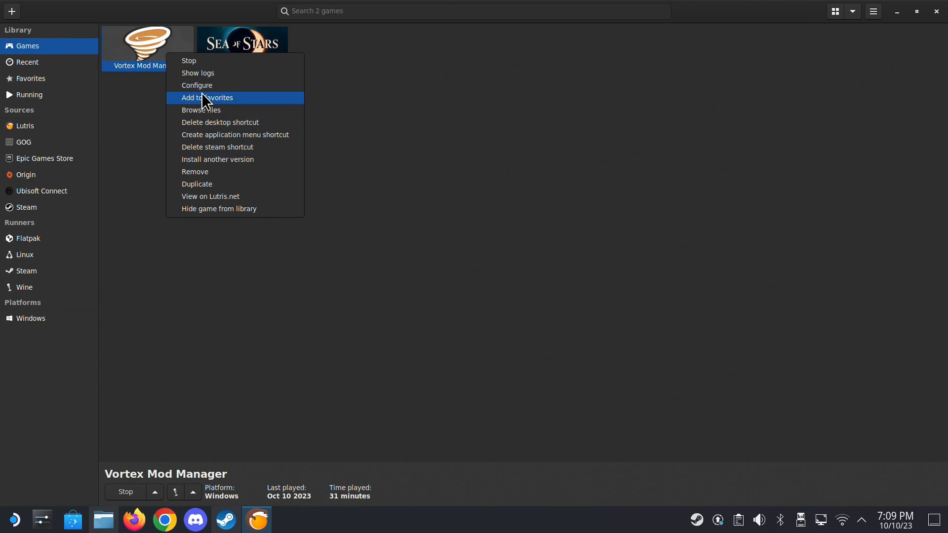
pyautogui.click(196, 85)
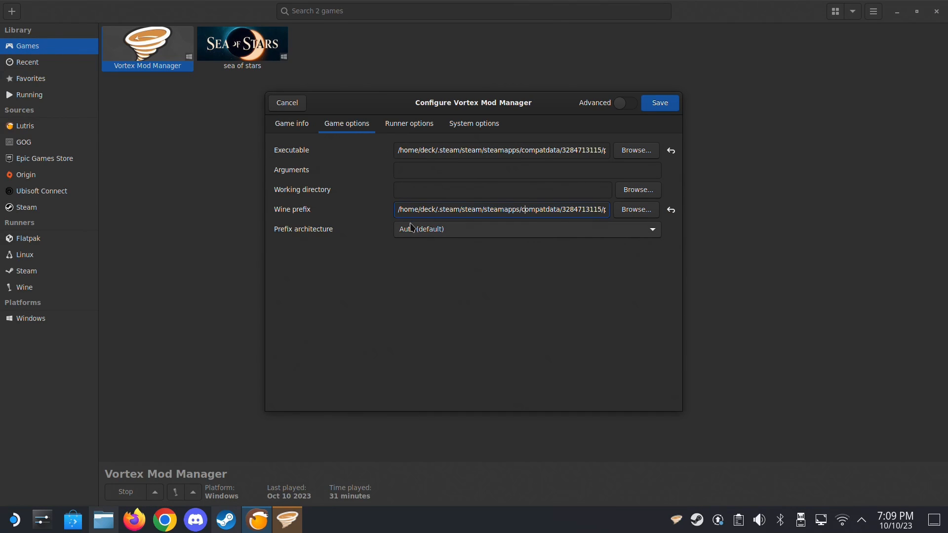
pyautogui.moveTo(411, 209)
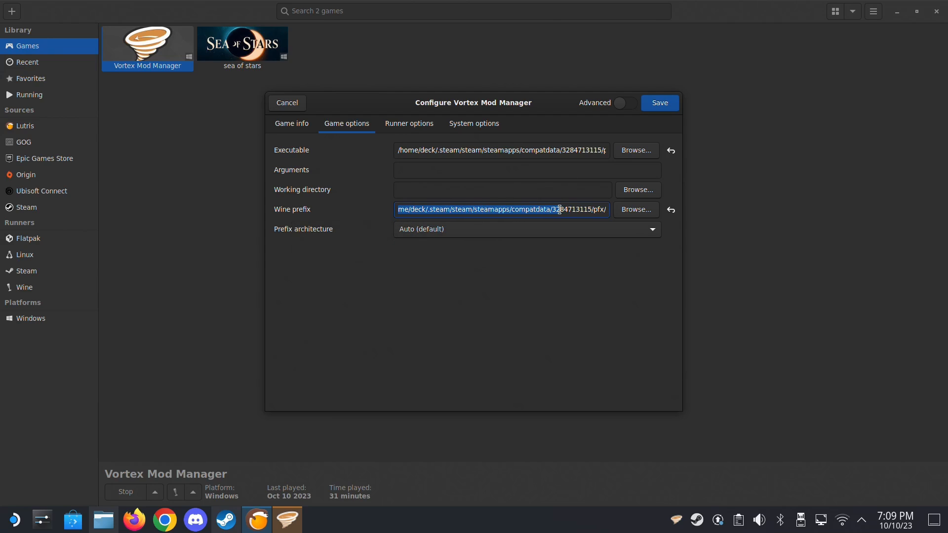
pyautogui.click(603, 210)
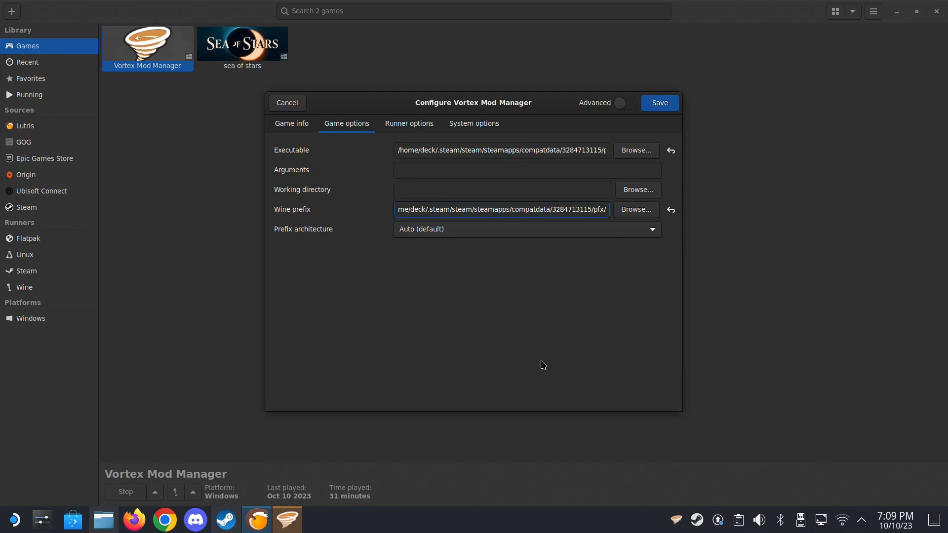
pyautogui.moveTo(608, 212)
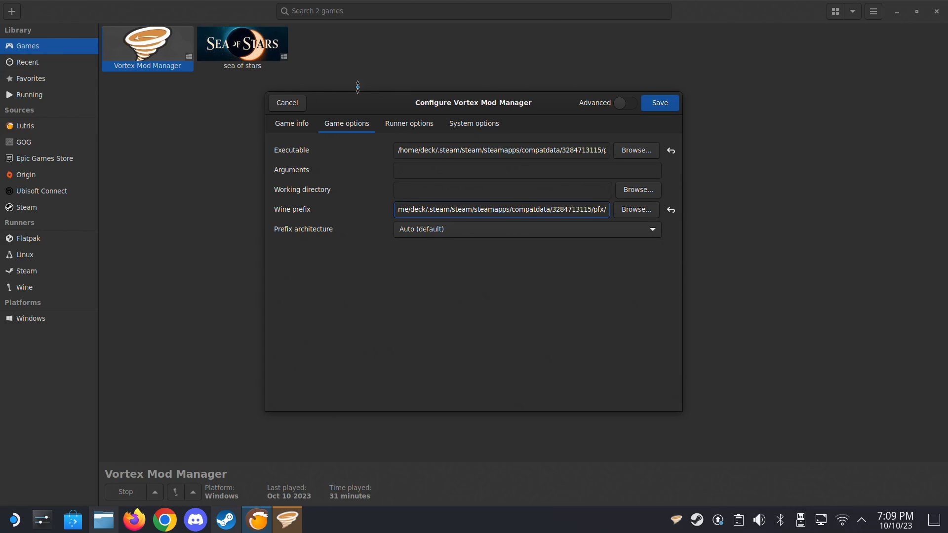
pyautogui.click(287, 103)
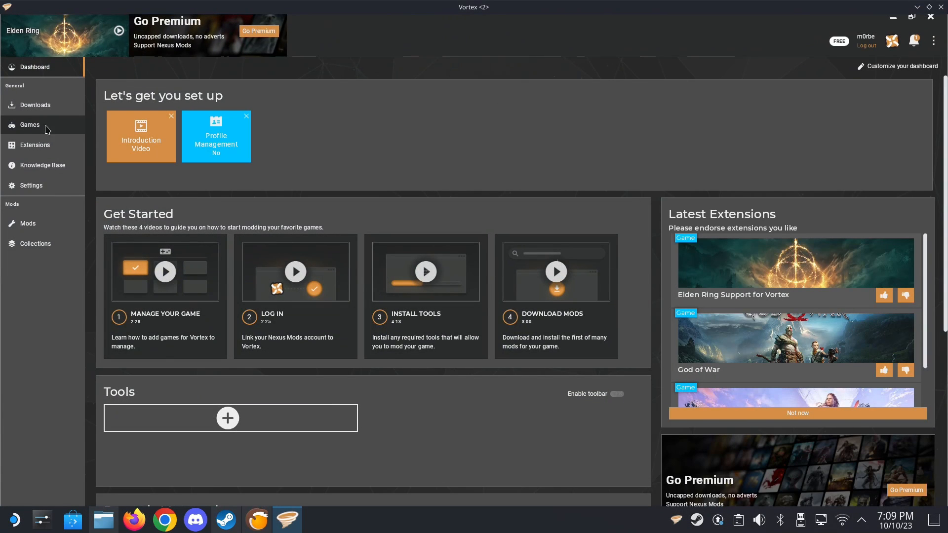
# - Browse Vortex's Games and Collections pages, then open the Elden Ring Mods list
pyautogui.click(29, 125)
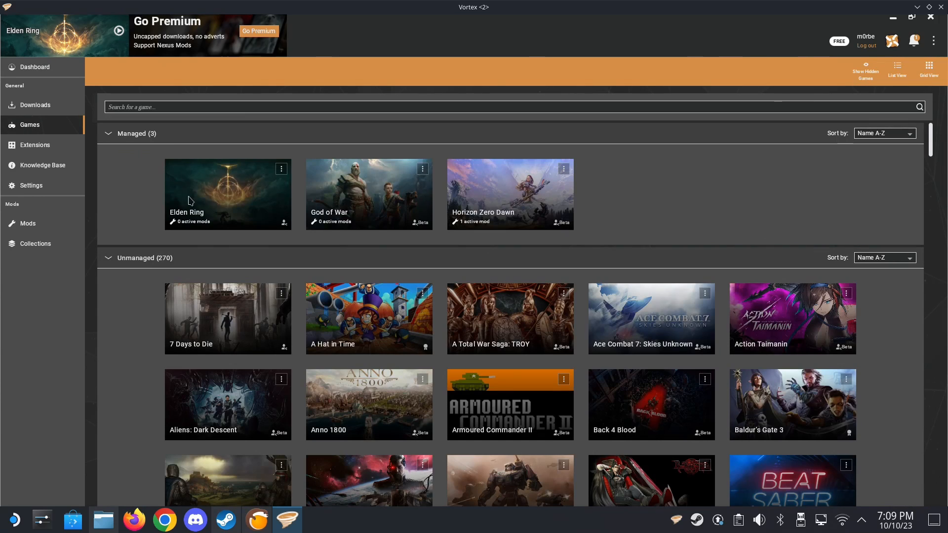
pyautogui.moveTo(52, 258)
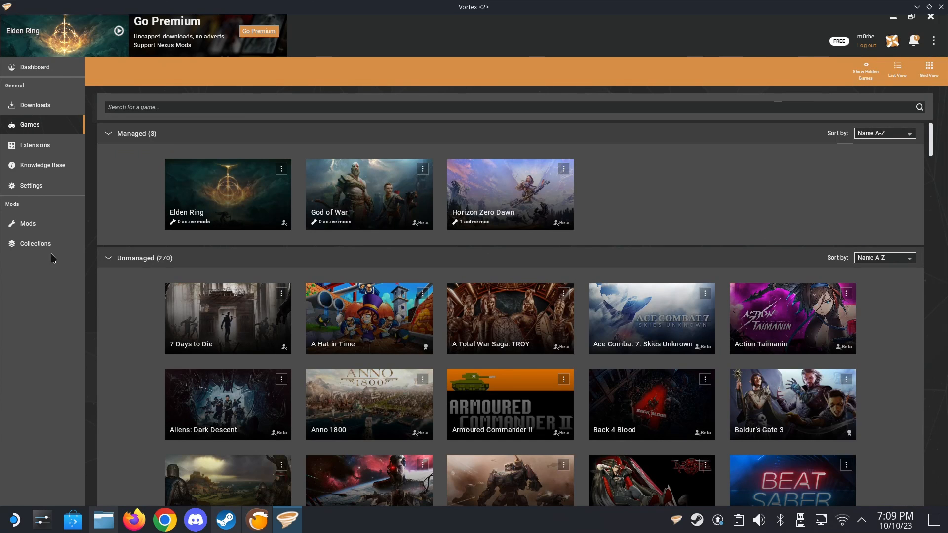
pyautogui.click(35, 243)
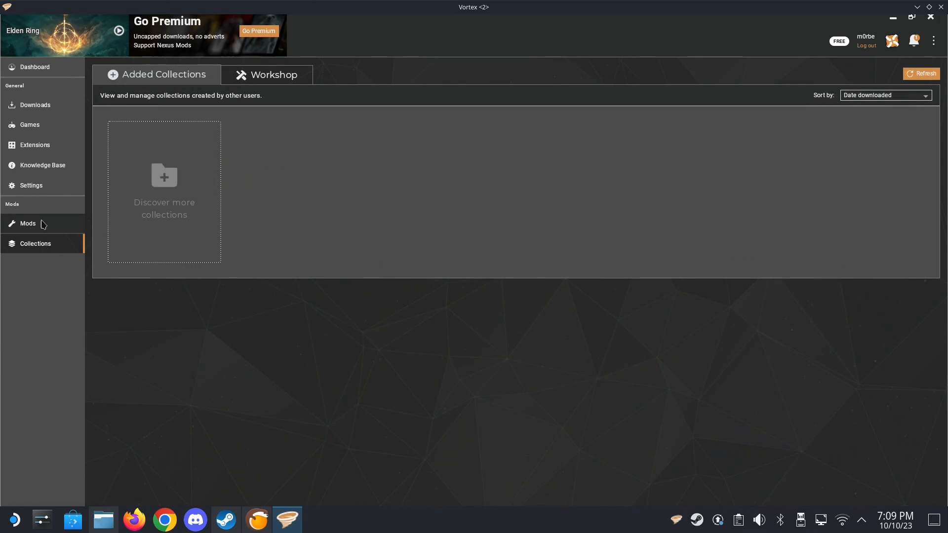
pyautogui.click(27, 223)
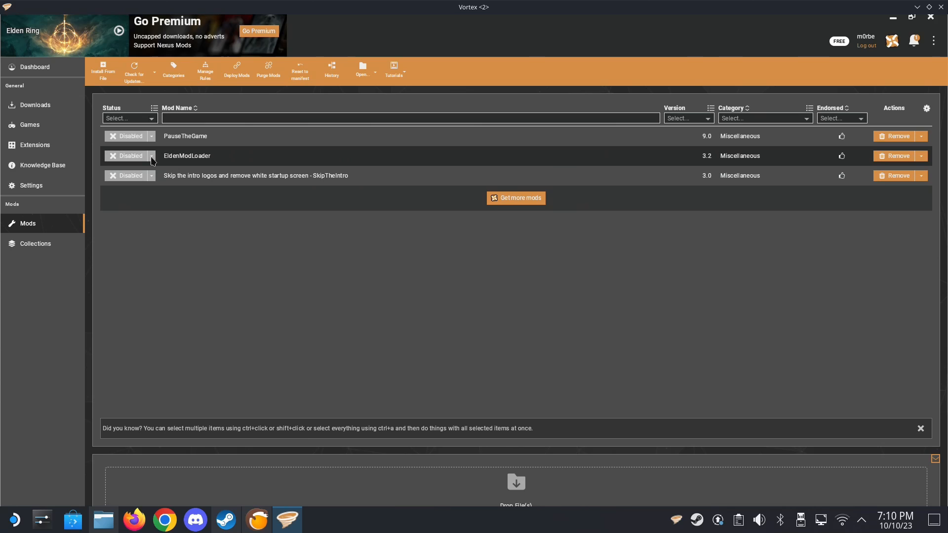
# - Switch EldenModLoader, PauseTheGame and SkipTheIntro from Disabled to Enabled in Vortex
pyautogui.click(125, 155)
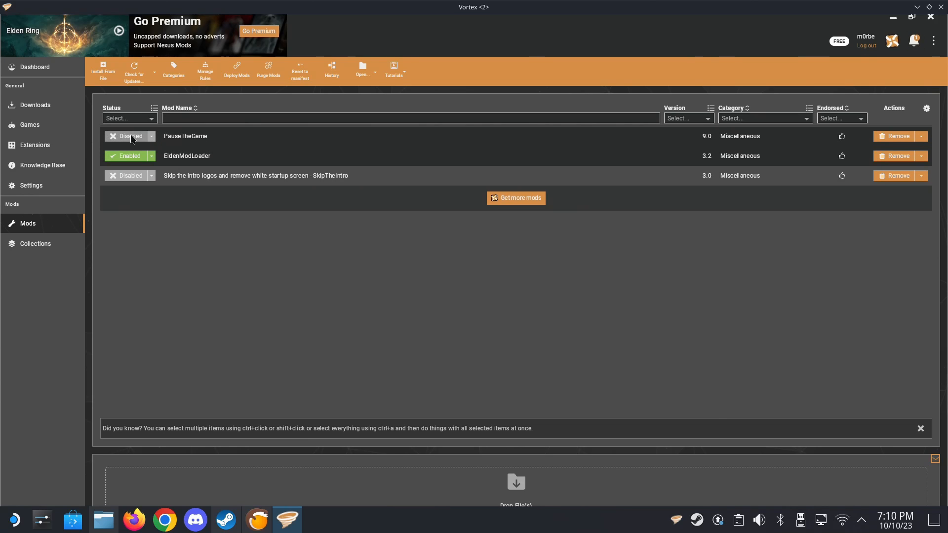
pyautogui.click(129, 135)
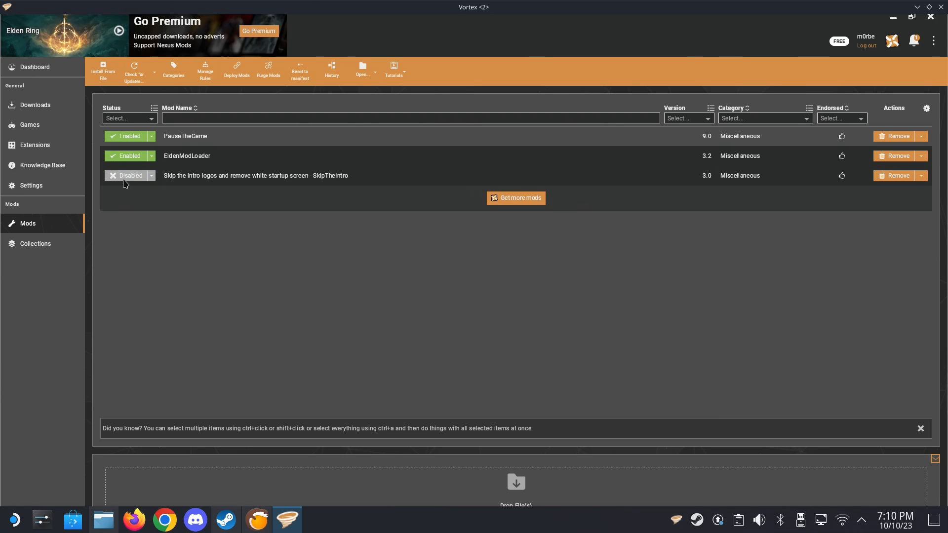
pyautogui.click(127, 176)
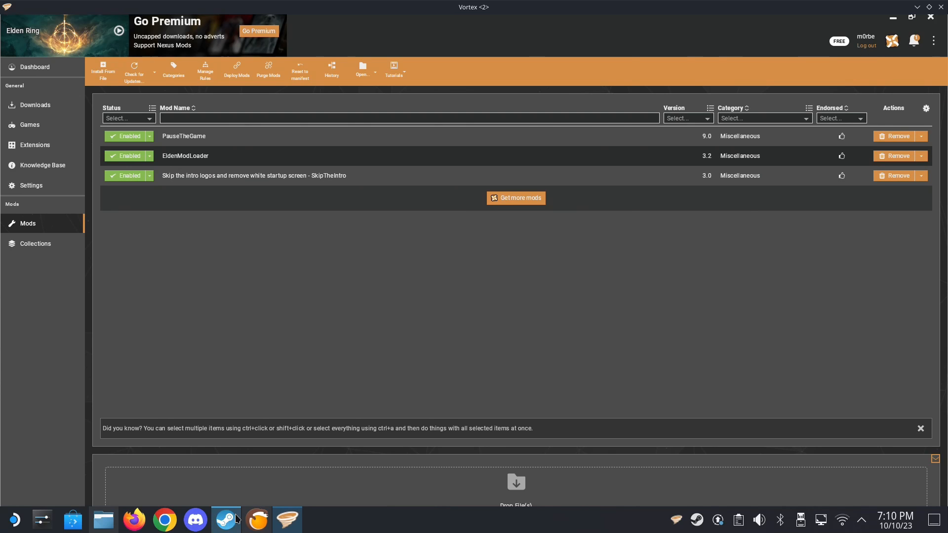
pyautogui.click(225, 519)
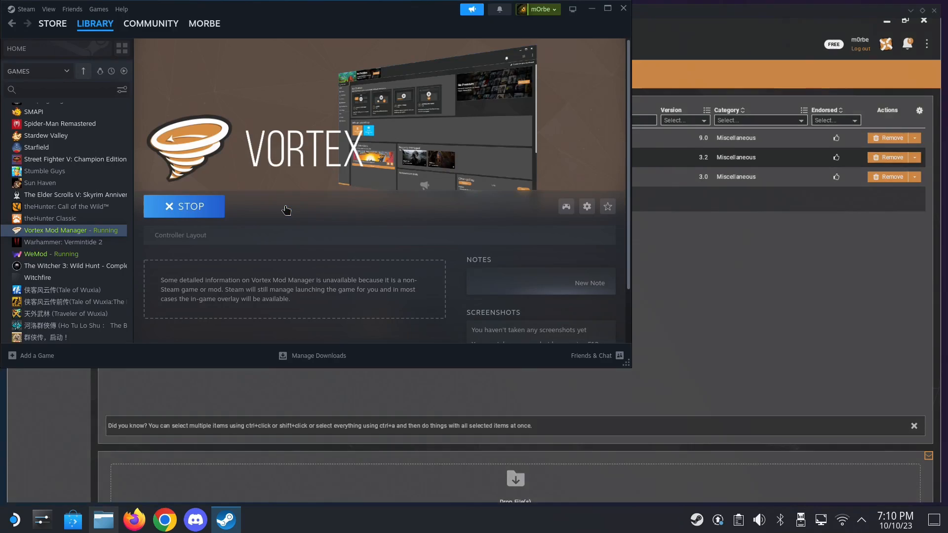
# - Stop the running Vortex Mod Manager from its Steam library page
pyautogui.click(183, 206)
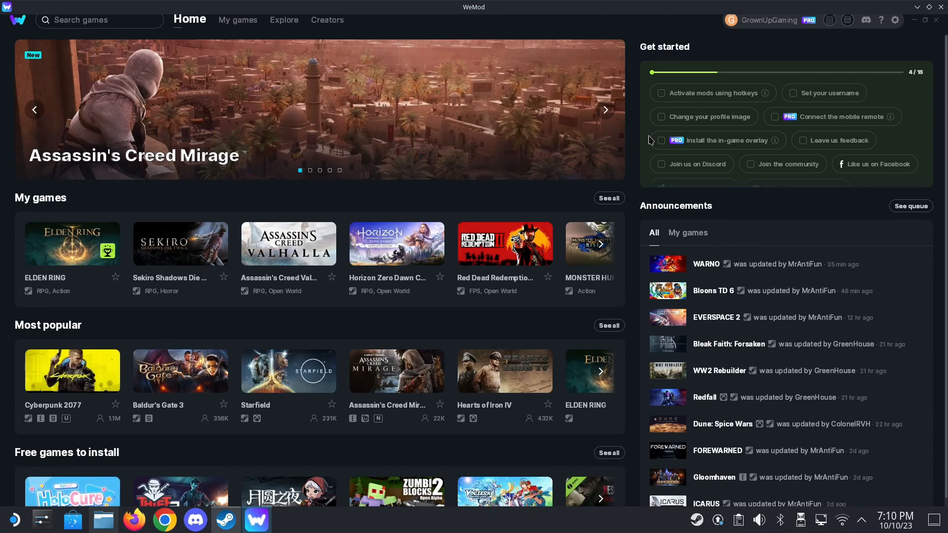
# - Launch ELDEN RING from WeMod's My games and get past the online-mode notice
pyautogui.click(72, 243)
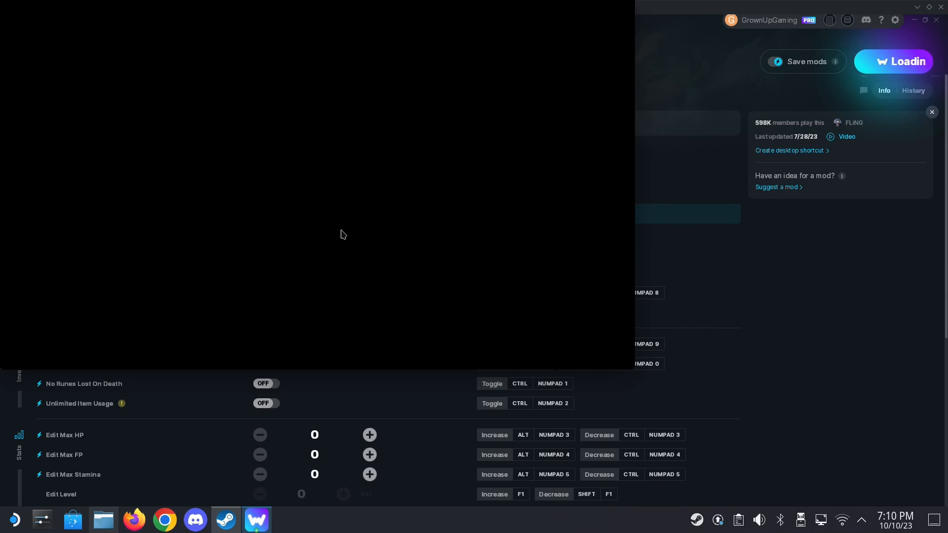
pyautogui.click(892, 61)
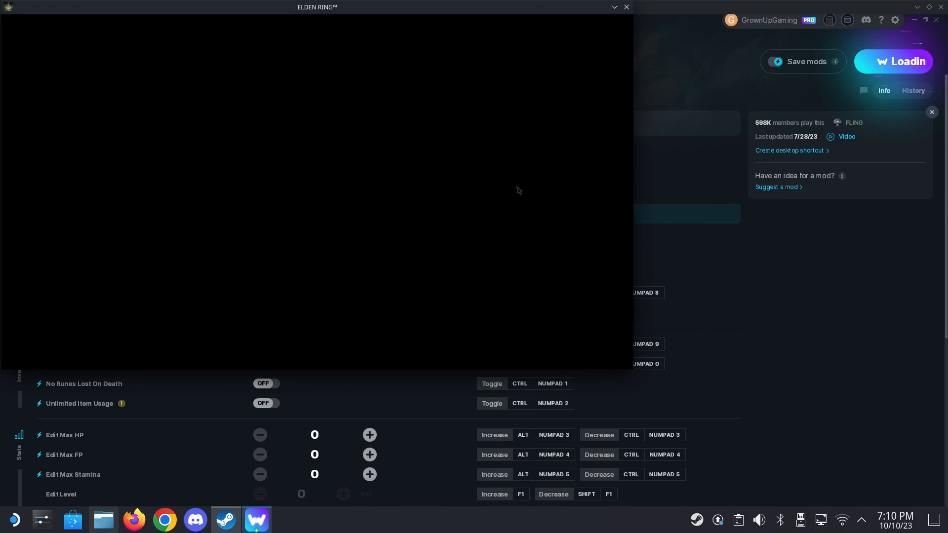
pyautogui.click(894, 62)
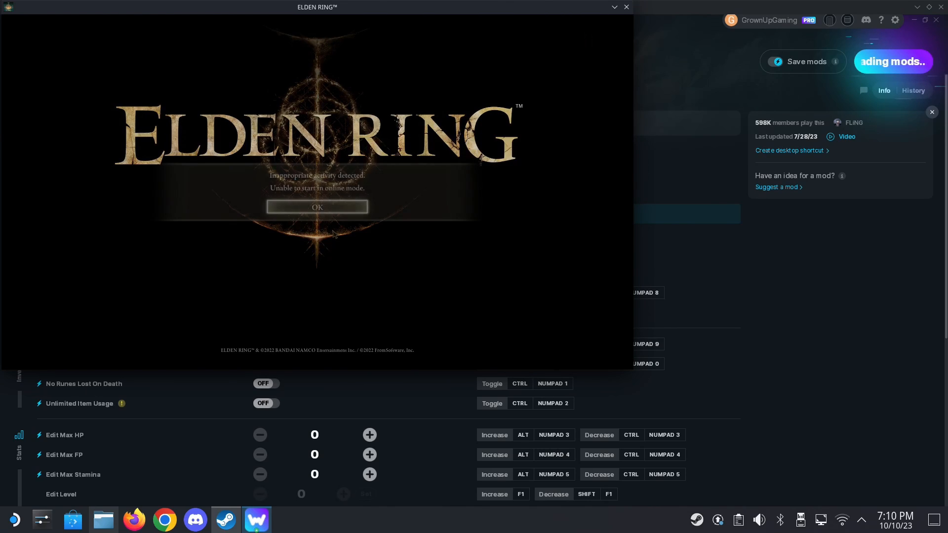
pyautogui.click(317, 207)
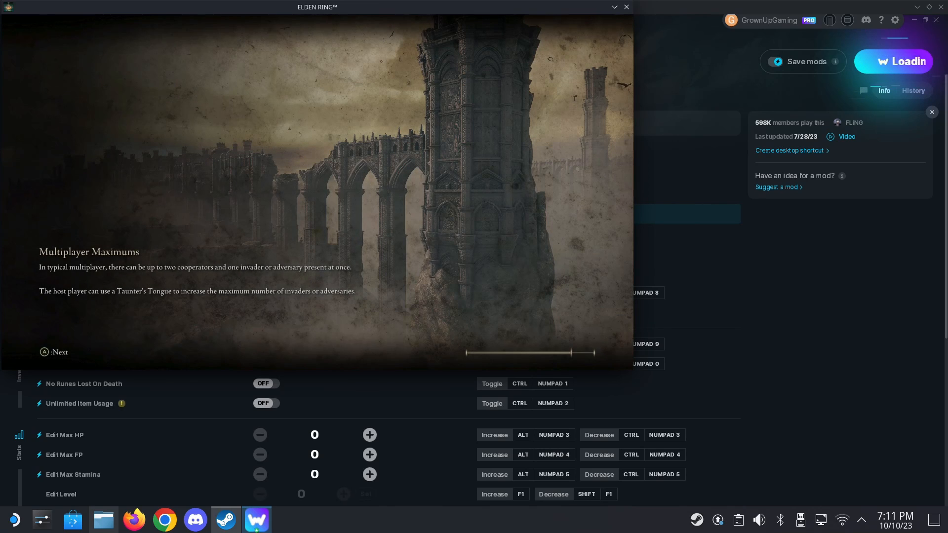
pyautogui.click(892, 61)
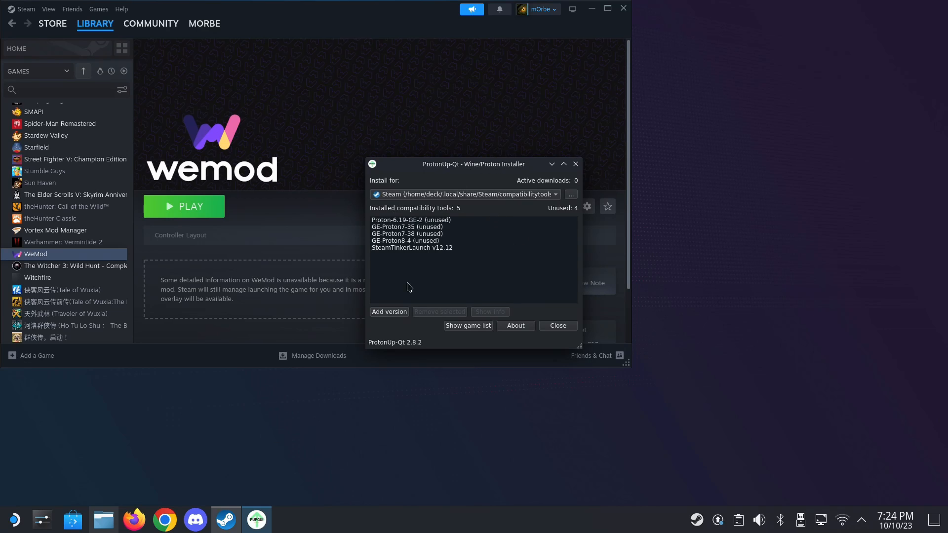
# - Select SteamTinkerLaunch v12.12 in ProtonUp-Qt's Add version dialog, install, and close it
pyautogui.click(388, 312)
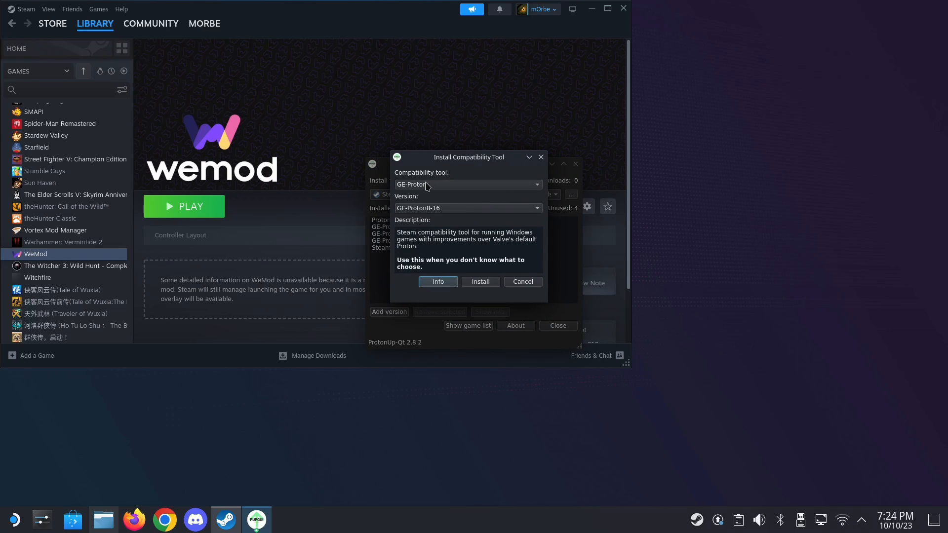
pyautogui.click(468, 184)
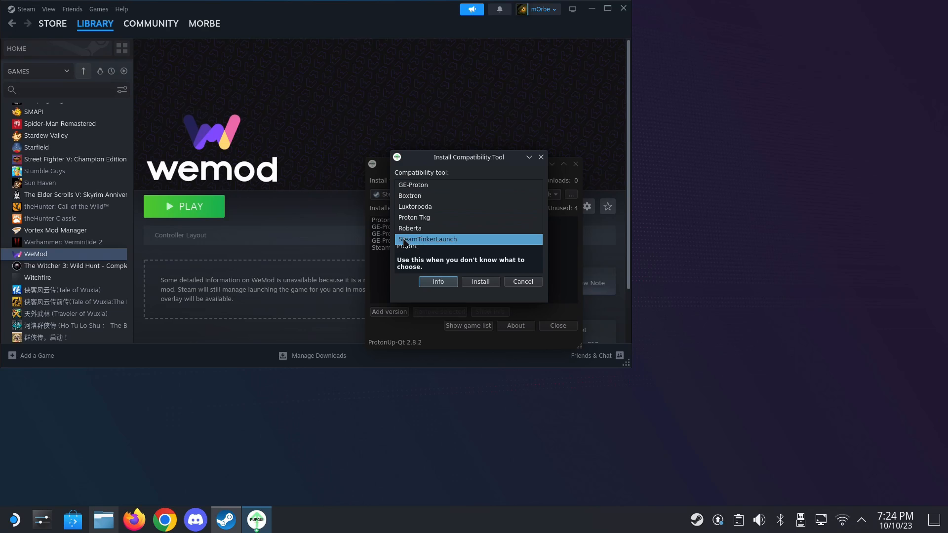
pyautogui.click(428, 239)
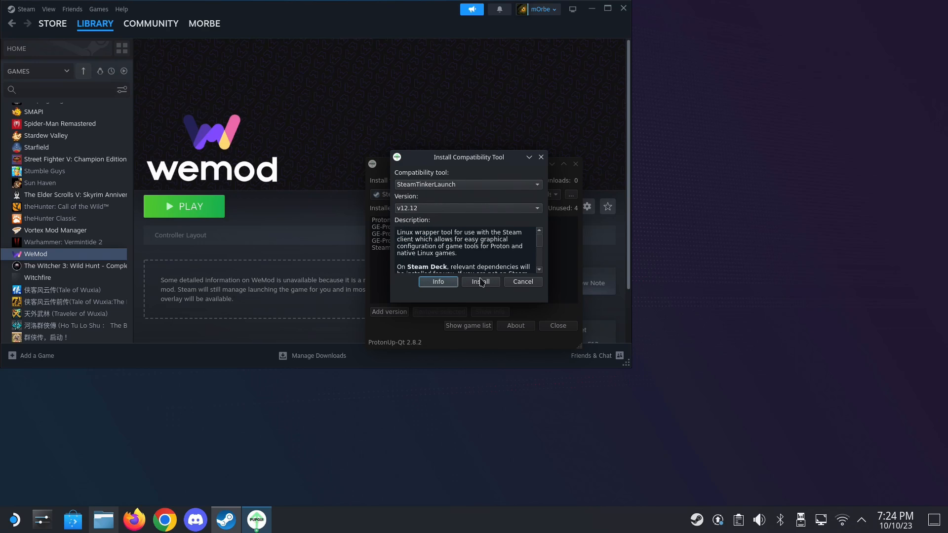
pyautogui.click(480, 282)
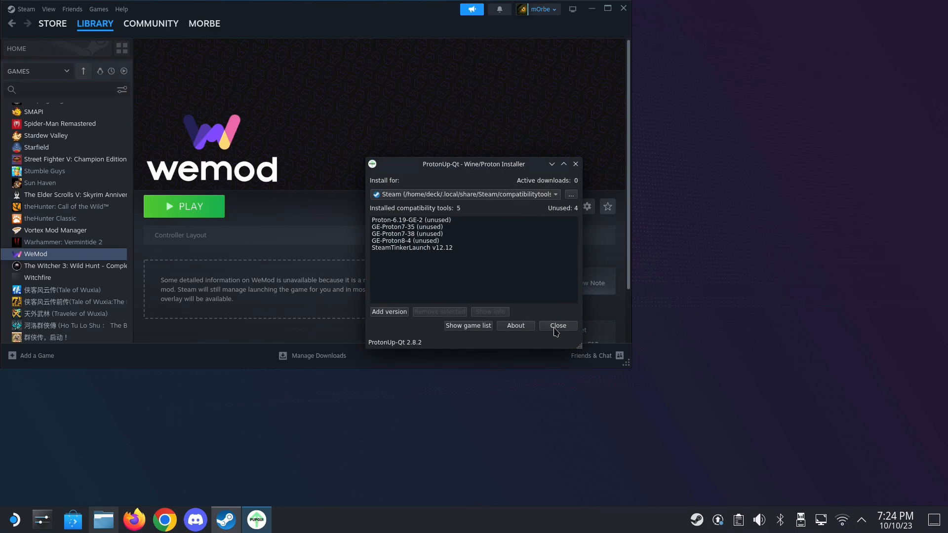
pyautogui.click(557, 325)
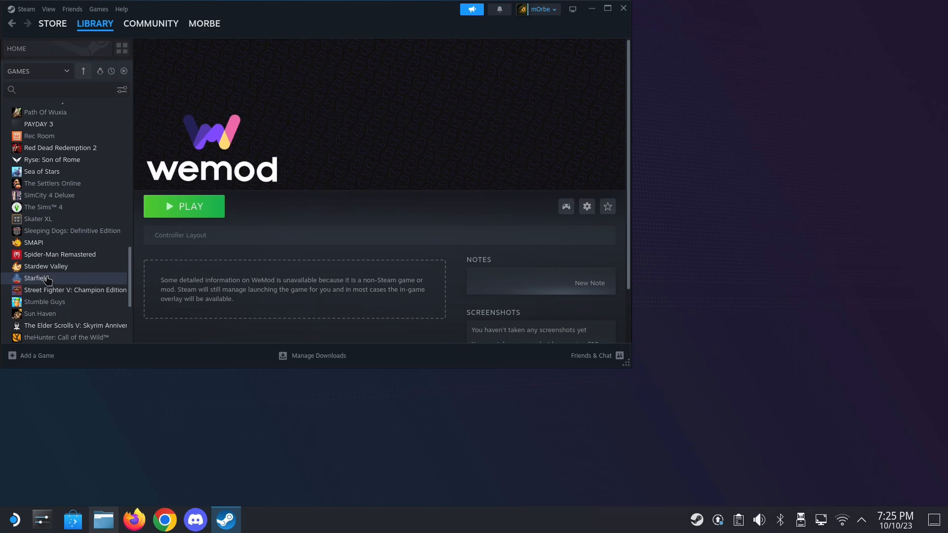
# - Force Steam Tinker Launch as Starfield's compatibility tool and close its properties
pyautogui.click(36, 278)
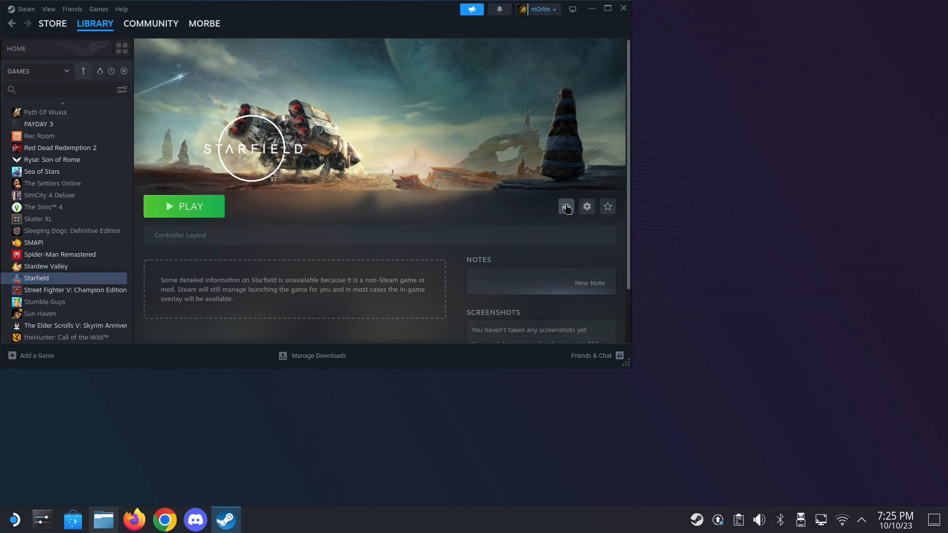
pyautogui.moveTo(586, 206)
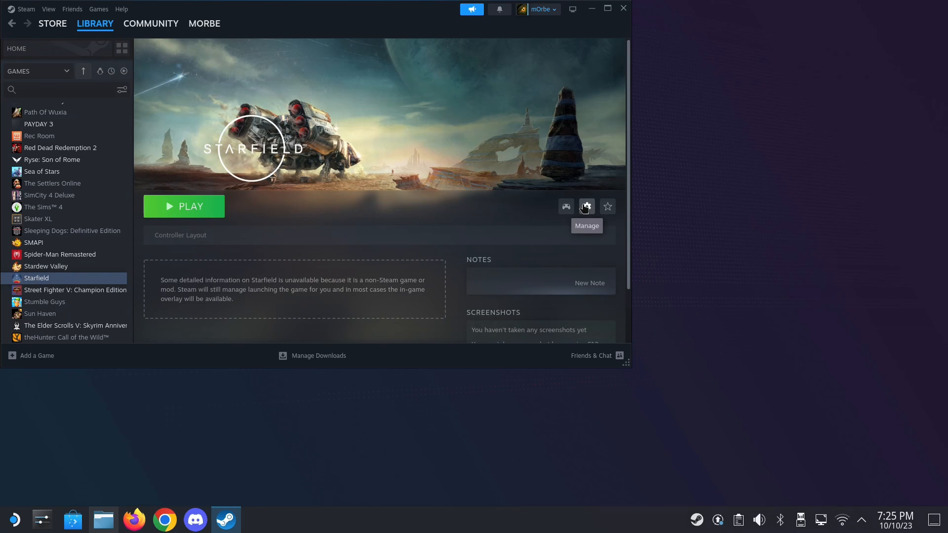
pyautogui.moveTo(560, 284)
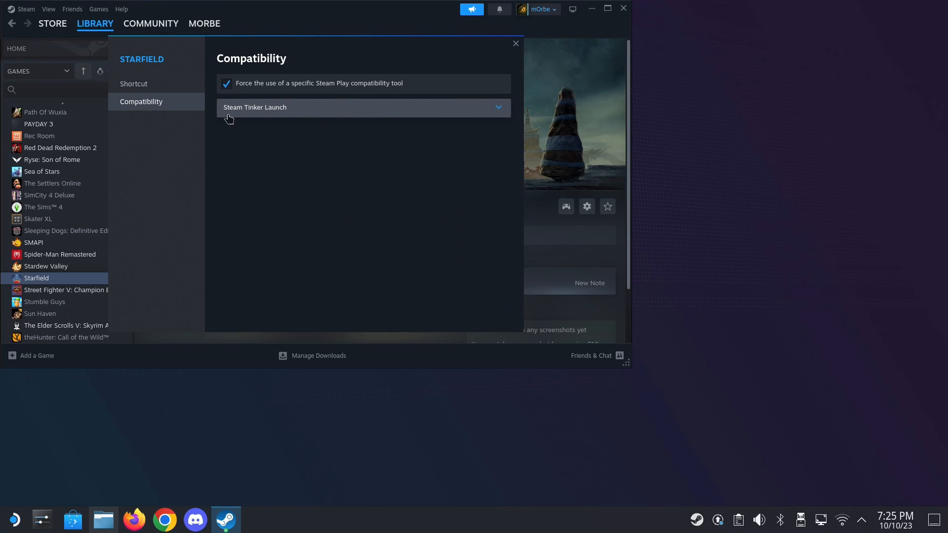
pyautogui.click(363, 107)
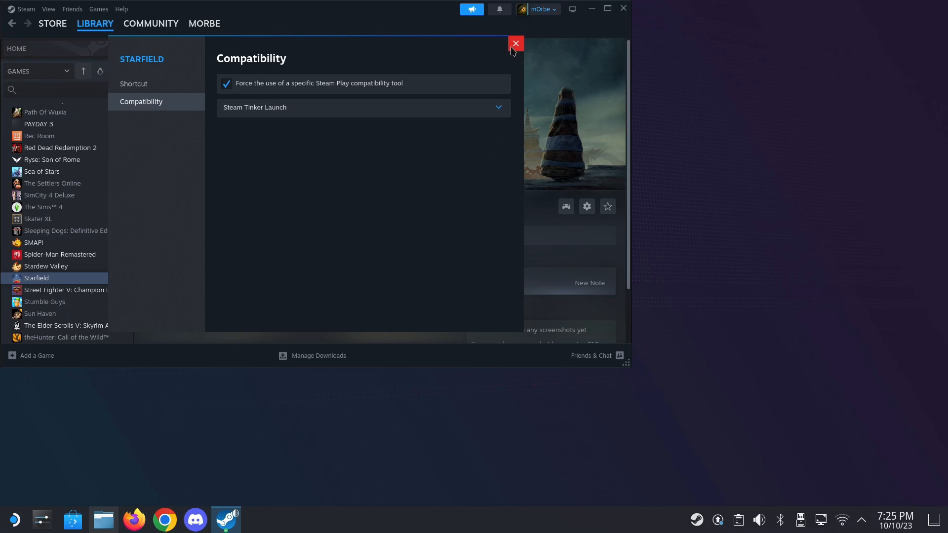
pyautogui.click(514, 44)
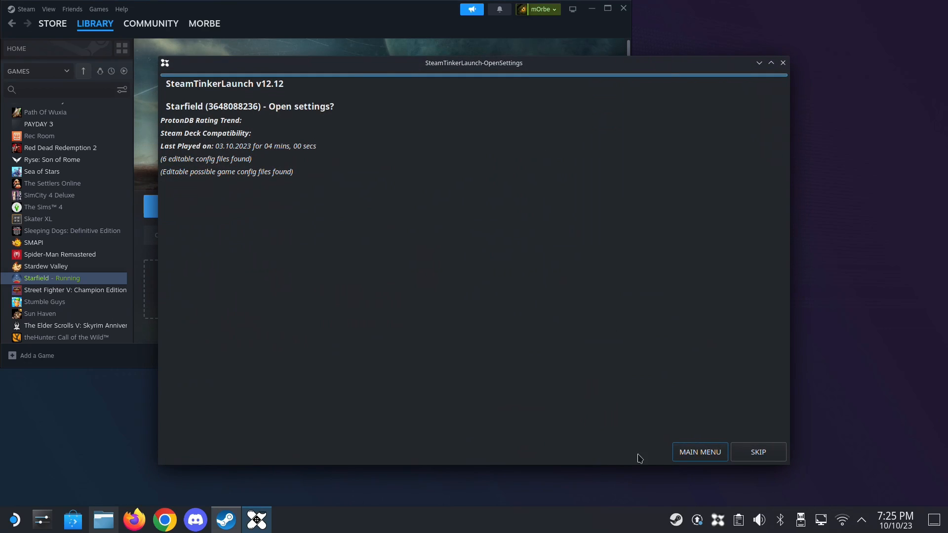
# - Set Starfield's STL custom command to Aurora.exe, enabled and forked
pyautogui.click(757, 452)
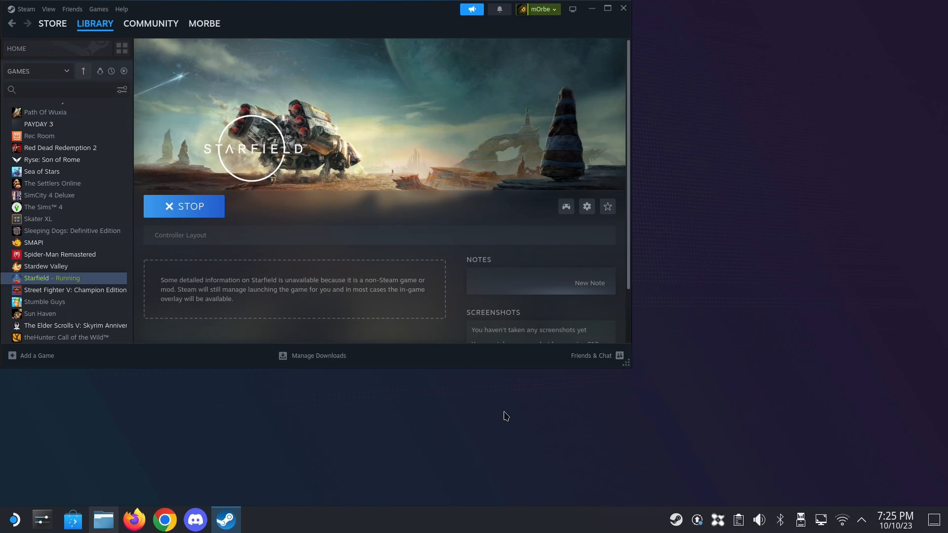
pyautogui.moveTo(479, 362)
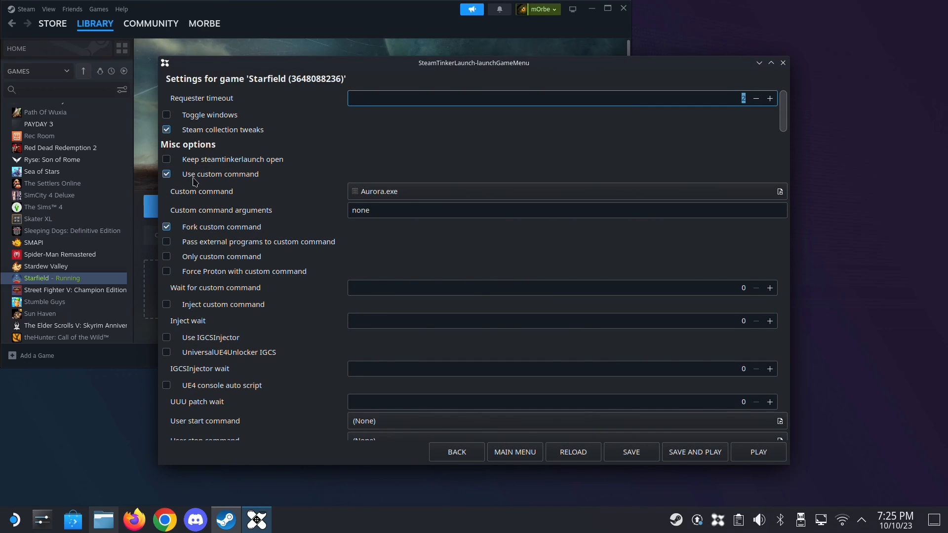
pyautogui.click(563, 191)
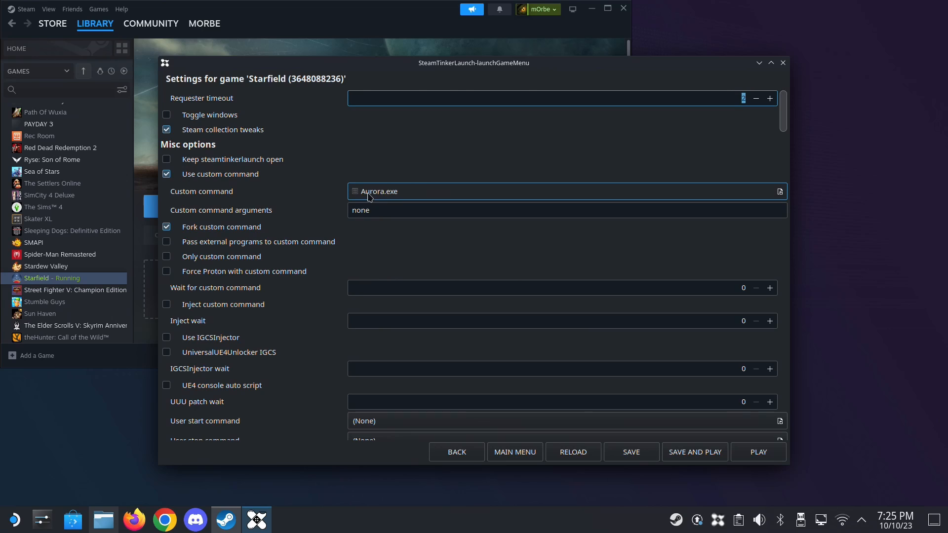
pyautogui.moveTo(414, 196)
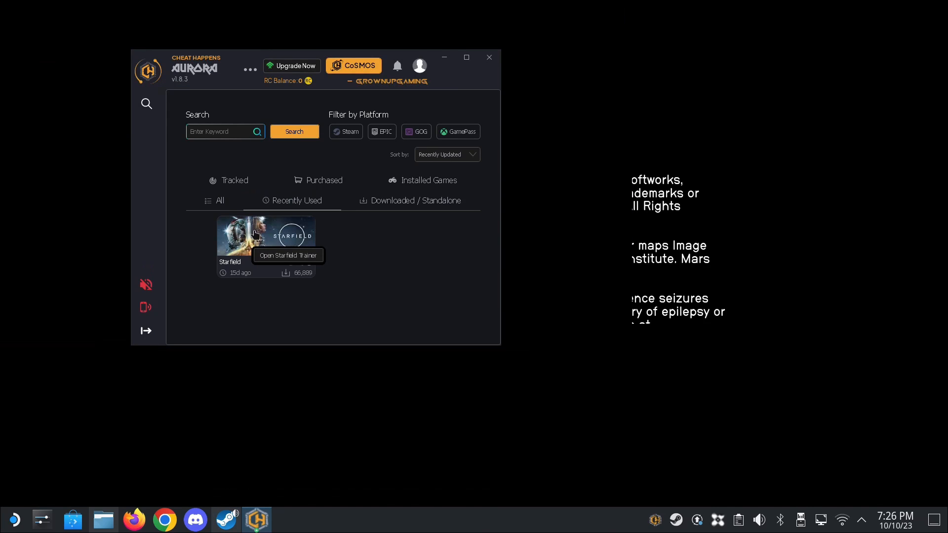
# - Open Aurora's Starfield trainer for the Steam version and use it
pyautogui.click(265, 236)
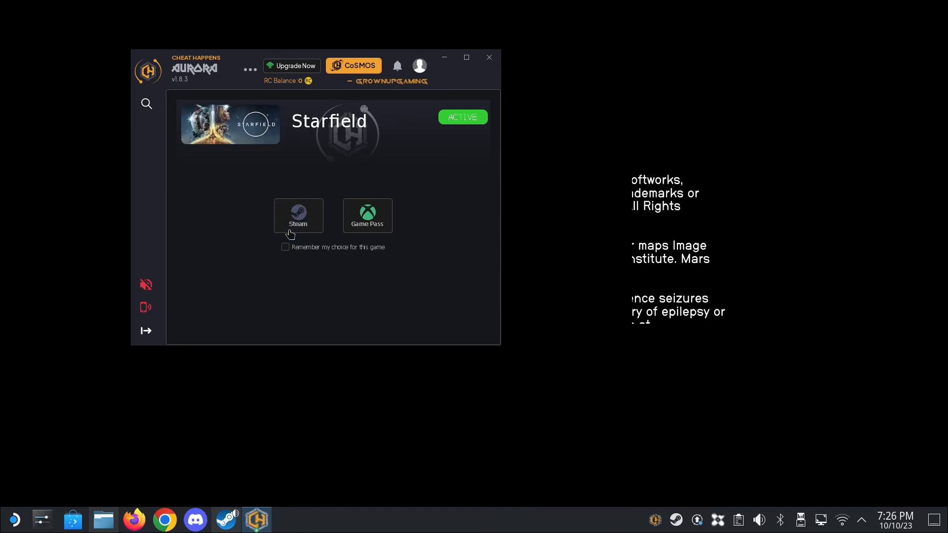
pyautogui.click(298, 216)
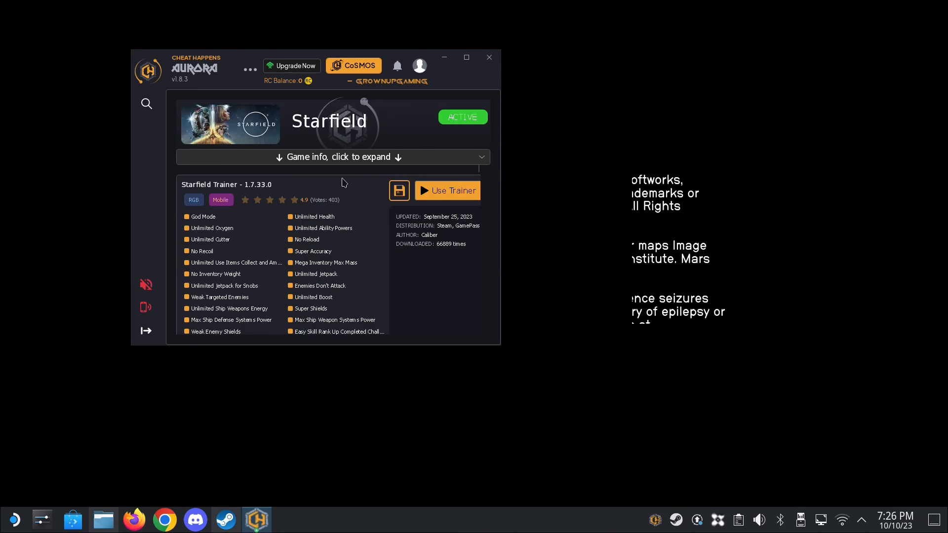
pyautogui.click(446, 190)
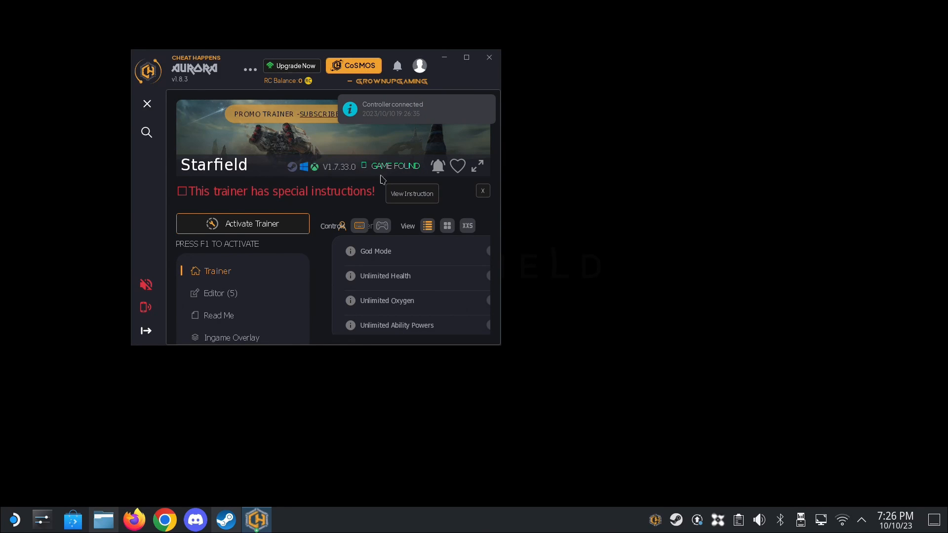
pyautogui.moveTo(424, 181)
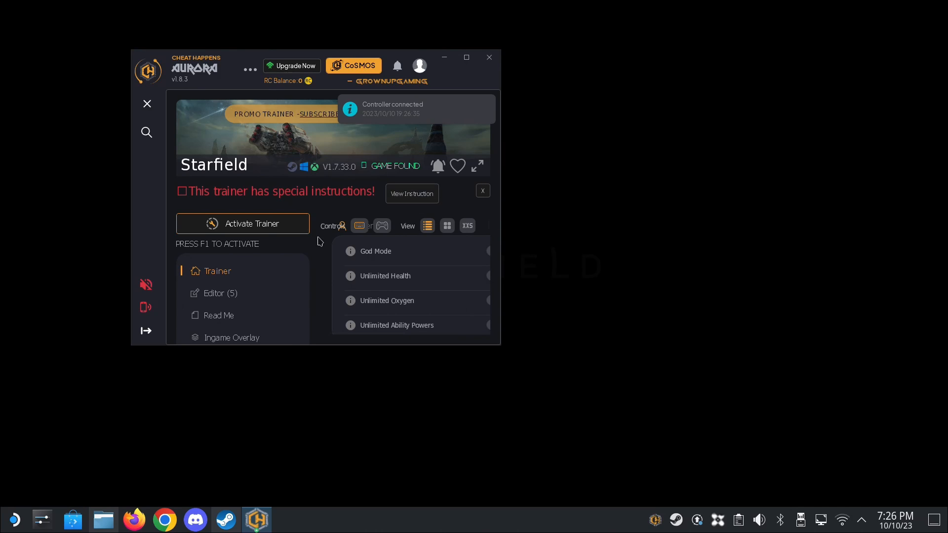
pyautogui.click(243, 223)
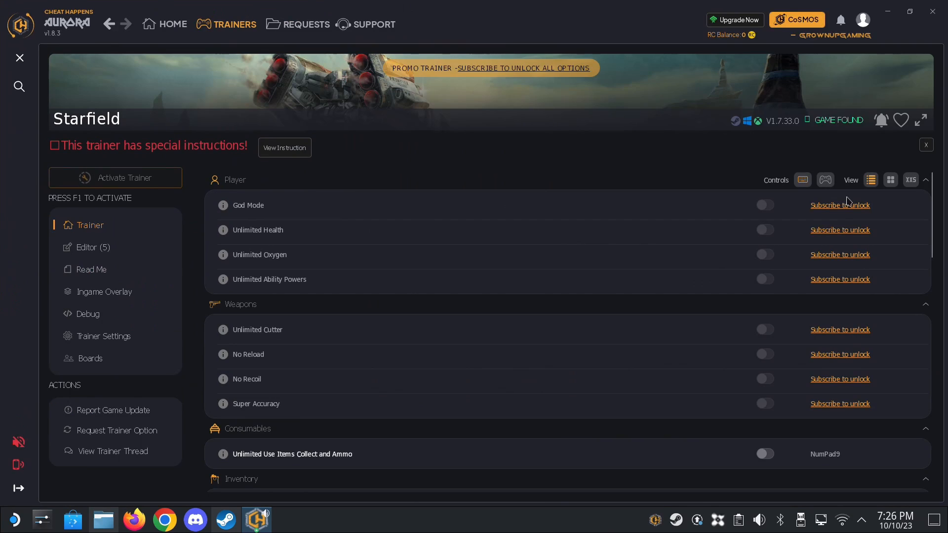
pyautogui.moveTo(781, 206)
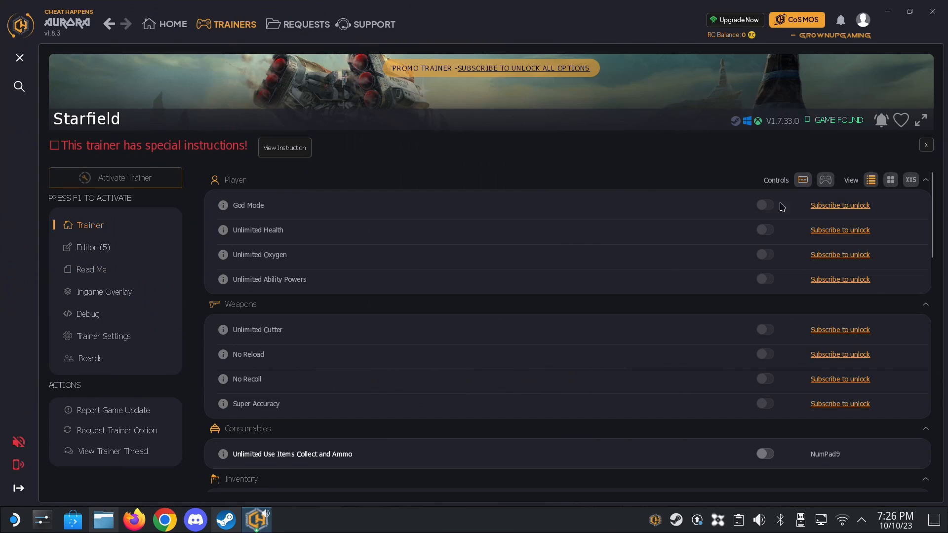
pyautogui.moveTo(779, 265)
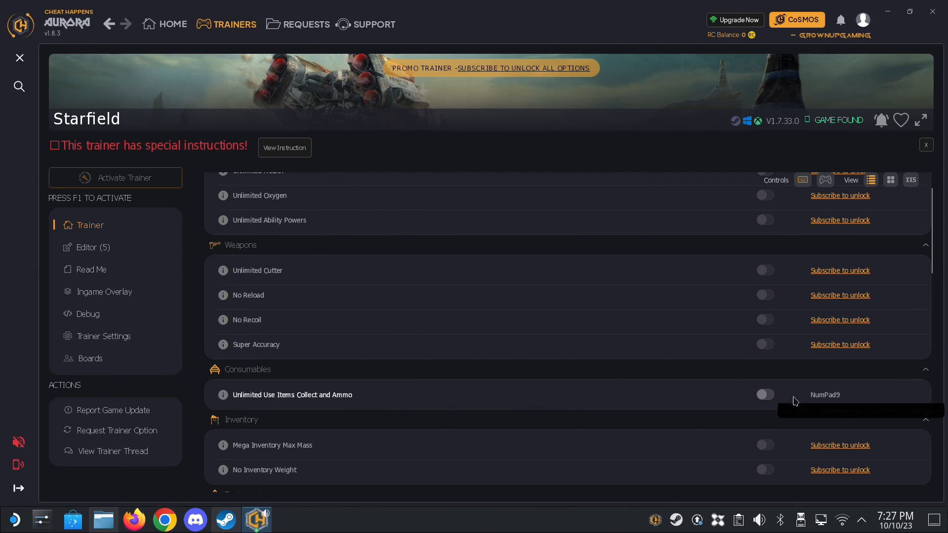
# - Select the Unlimited Use Items Collect and Ammo trainer option
pyautogui.click(764, 395)
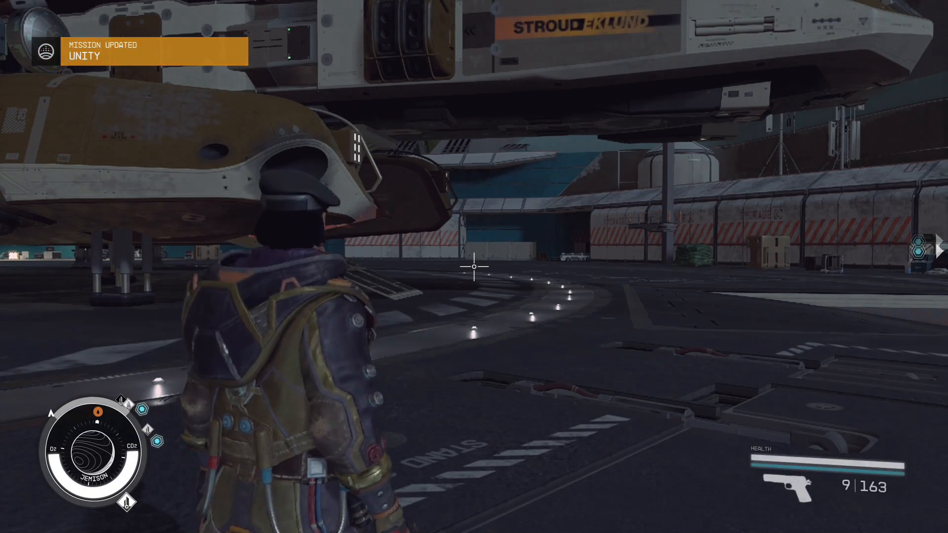
# - Fire the pistol twice on the landing pad to test unlimited ammo
pyautogui.click(474, 266)
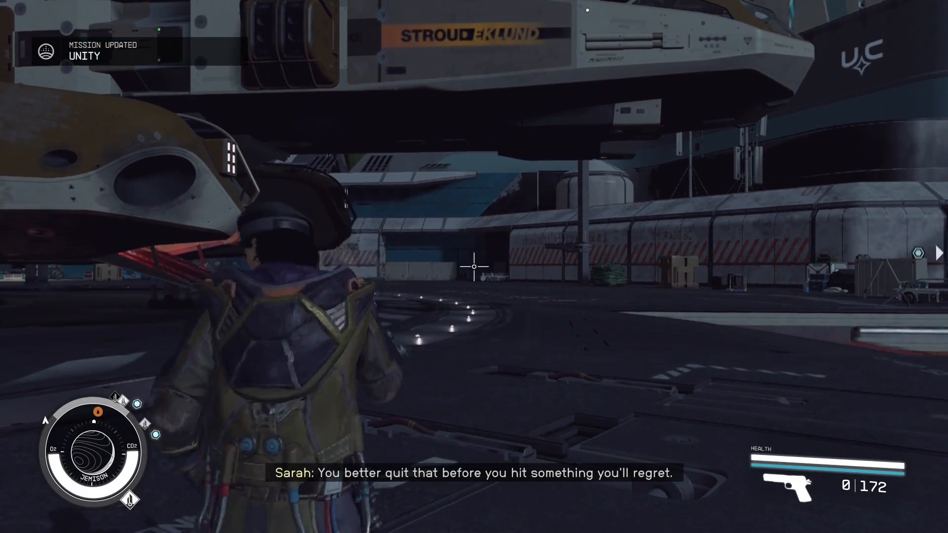
pyautogui.click(474, 267)
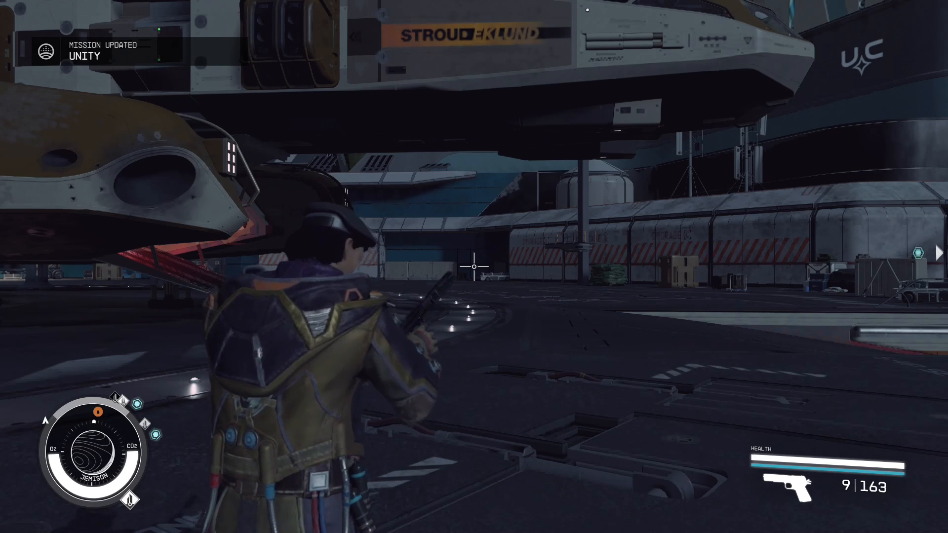